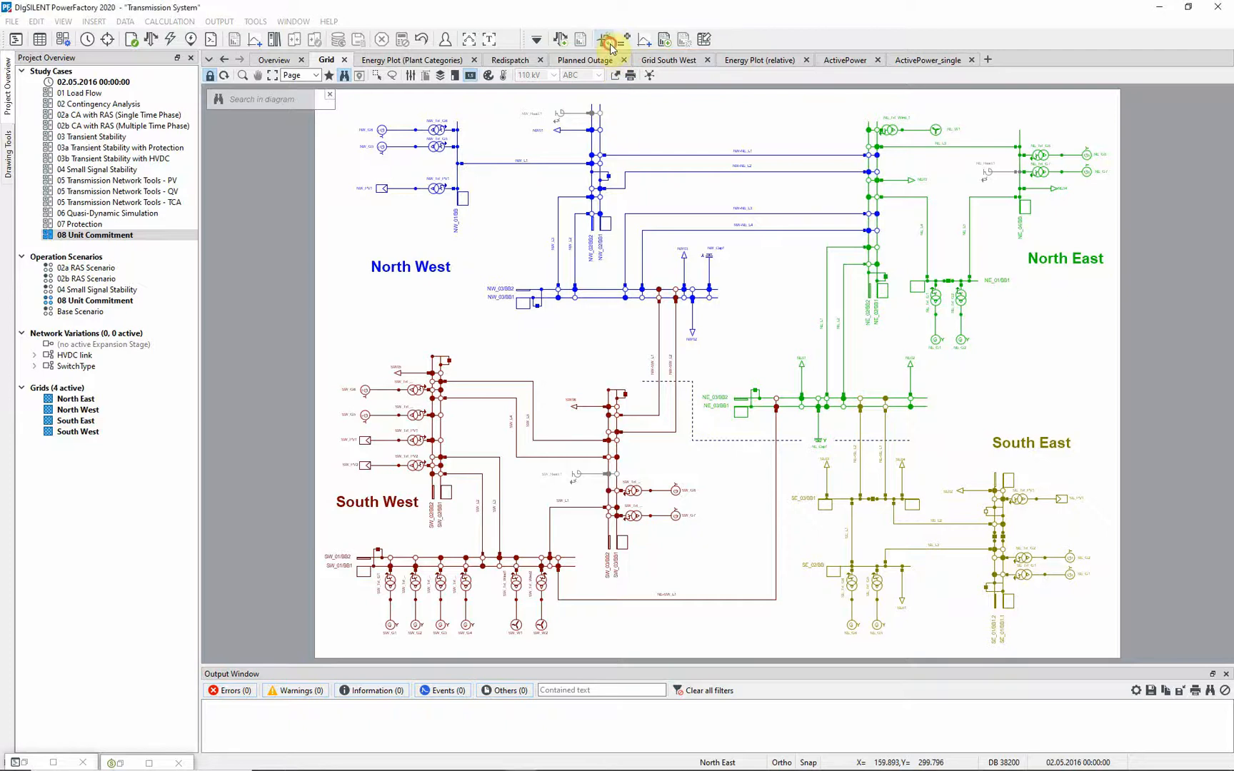
Bring up the Unit Commitment / Dispatch Optimisation settings on Basic Options.
click(610, 49)
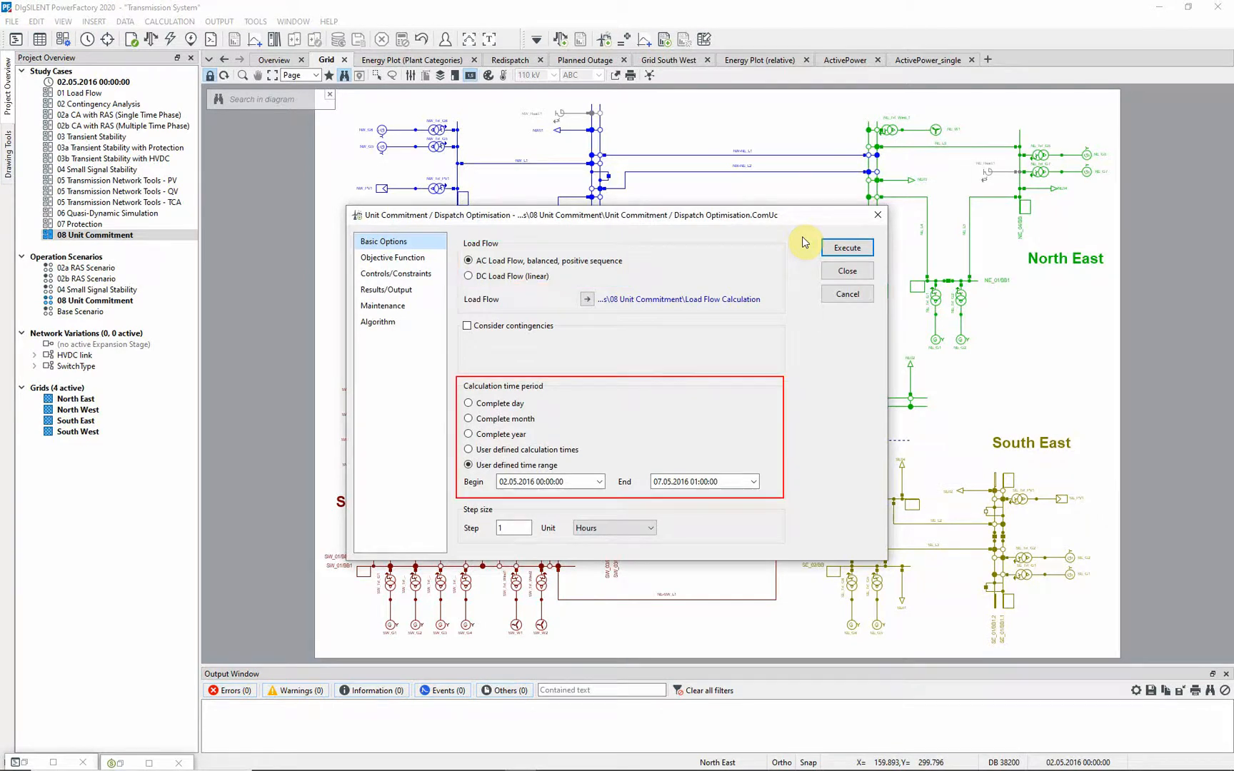
mouse_move(603, 257)
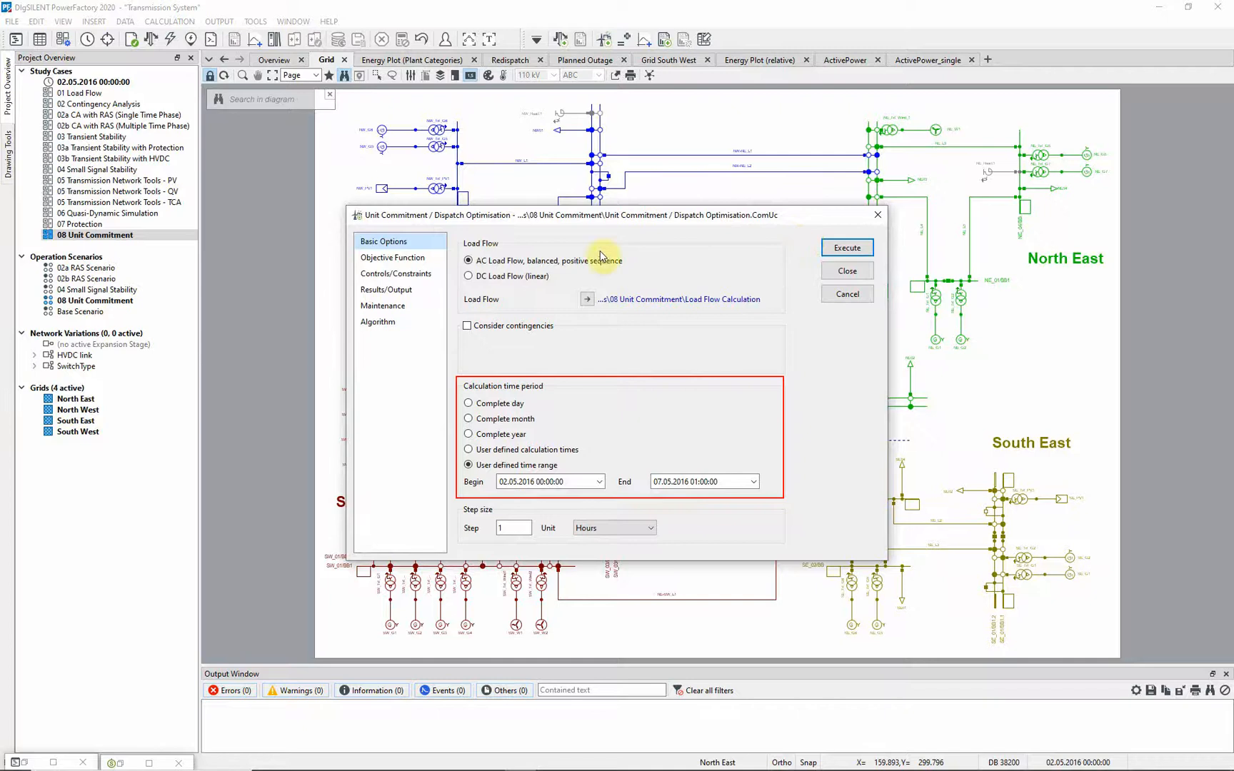
Show the Objective Function, try total-cost minimisation, then keep the user-defined objective.
click(391, 257)
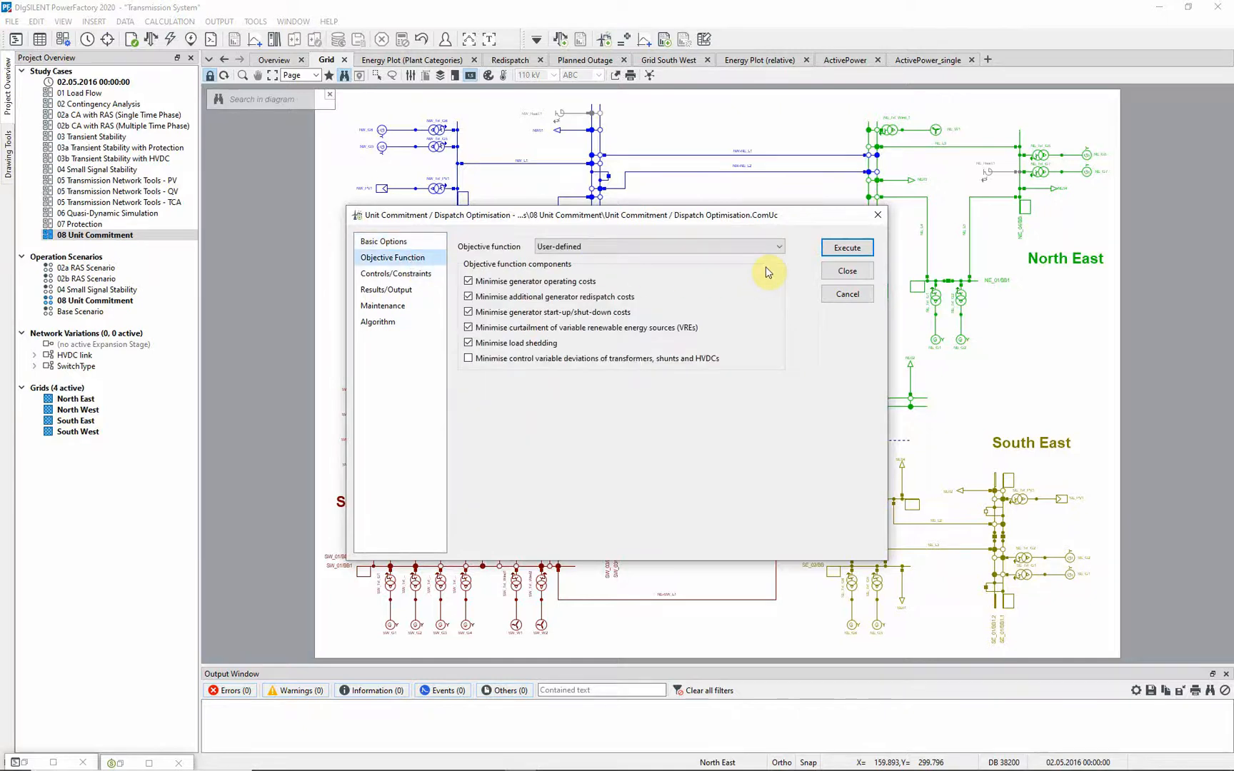
mouse_move(773, 265)
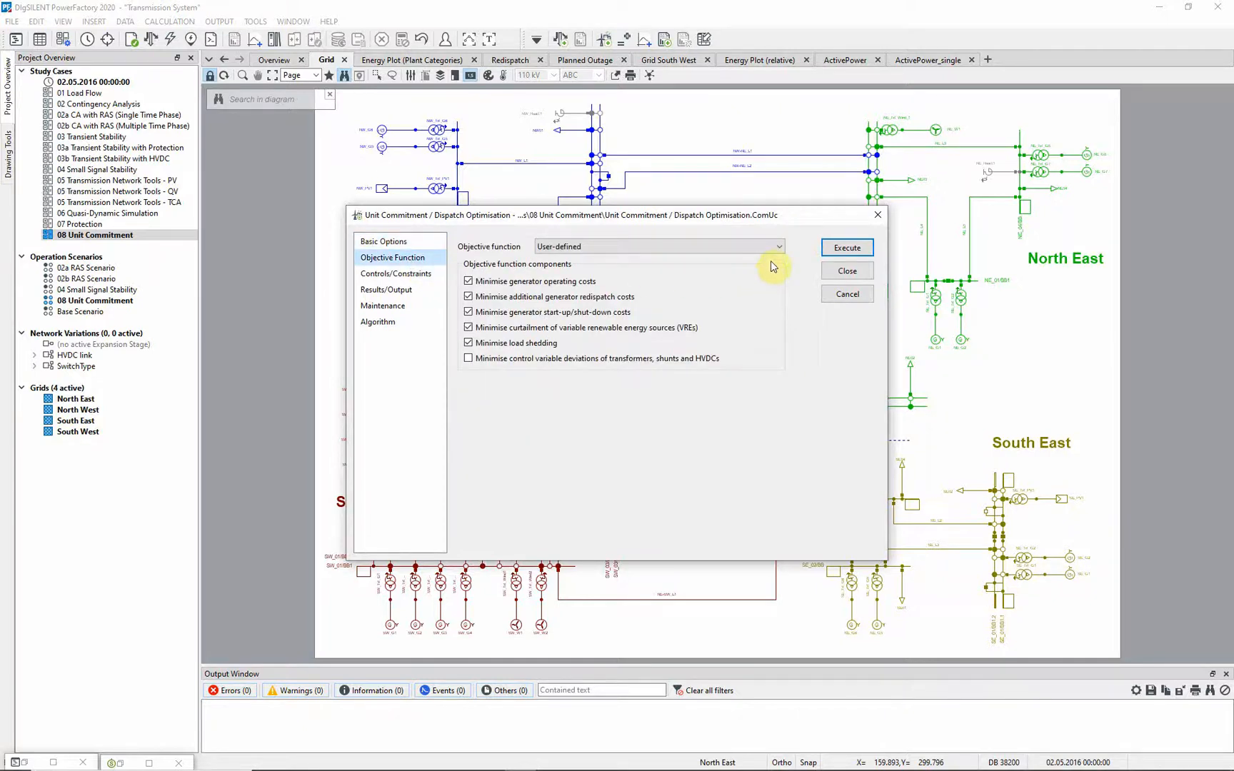
click(776, 246)
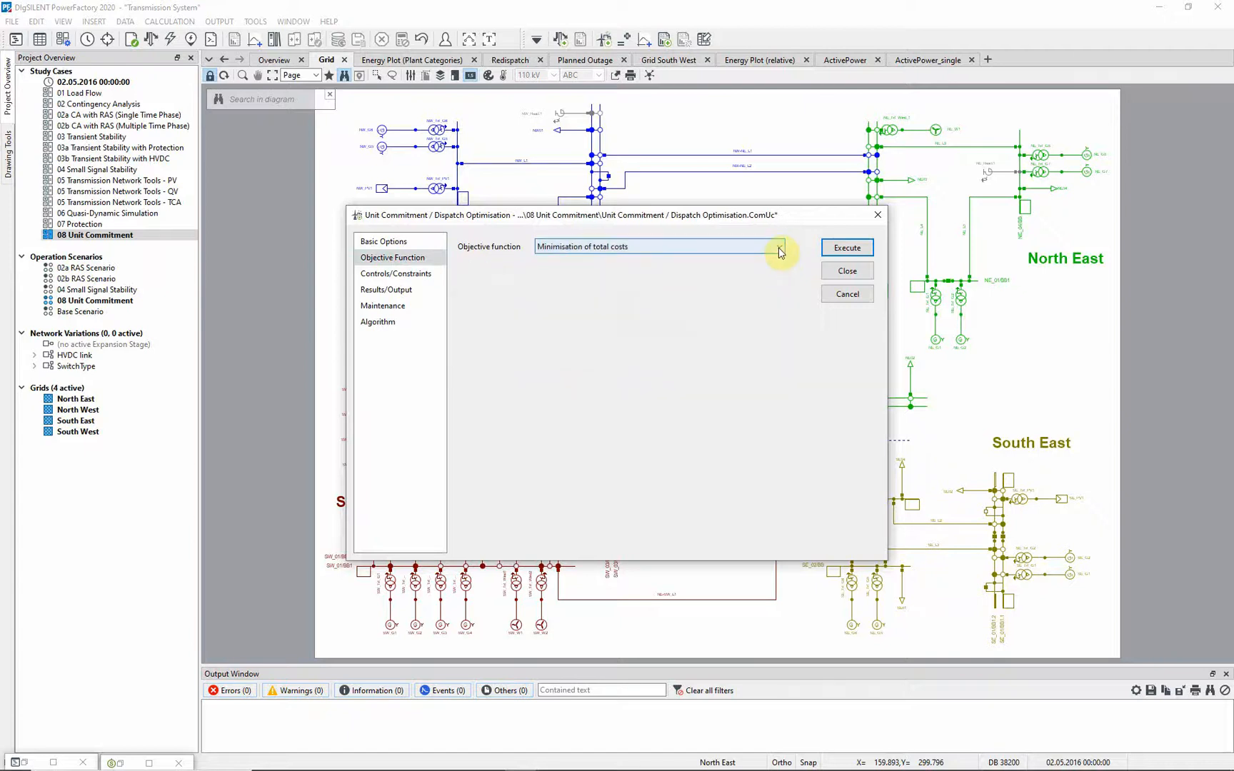
click(779, 246)
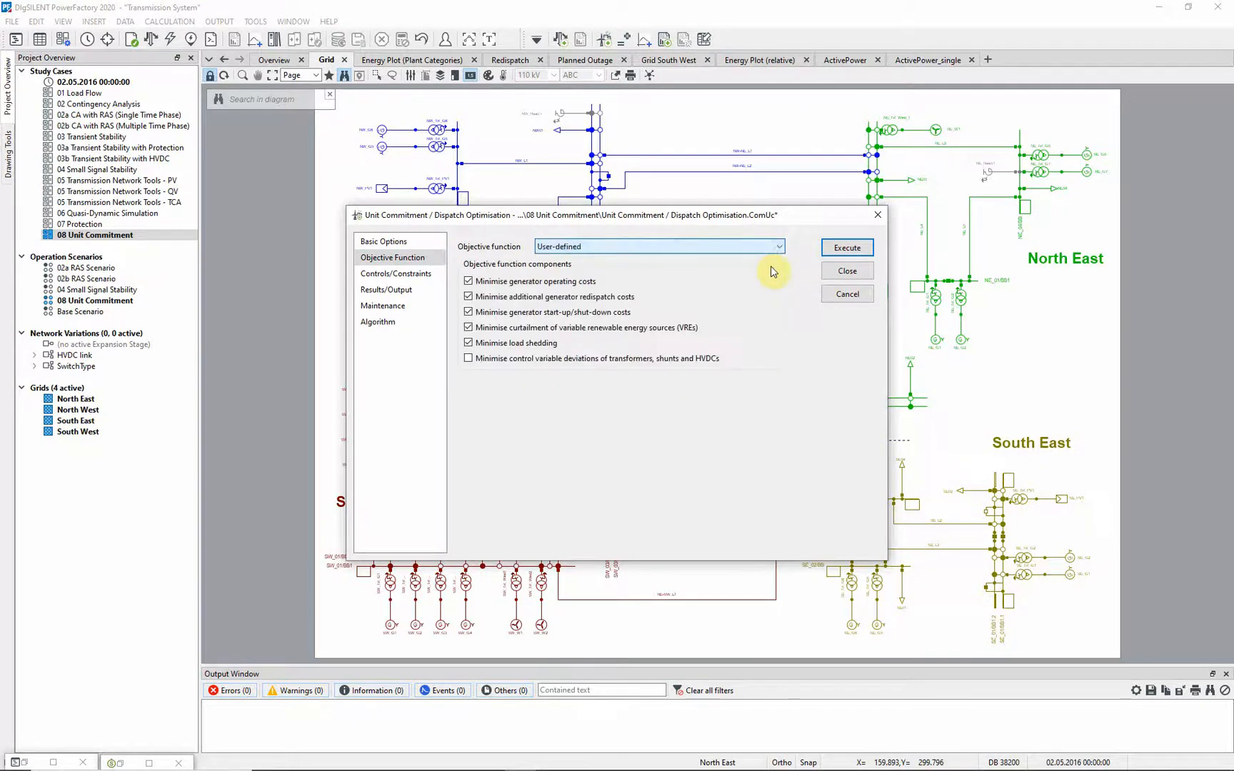
mouse_move(847, 272)
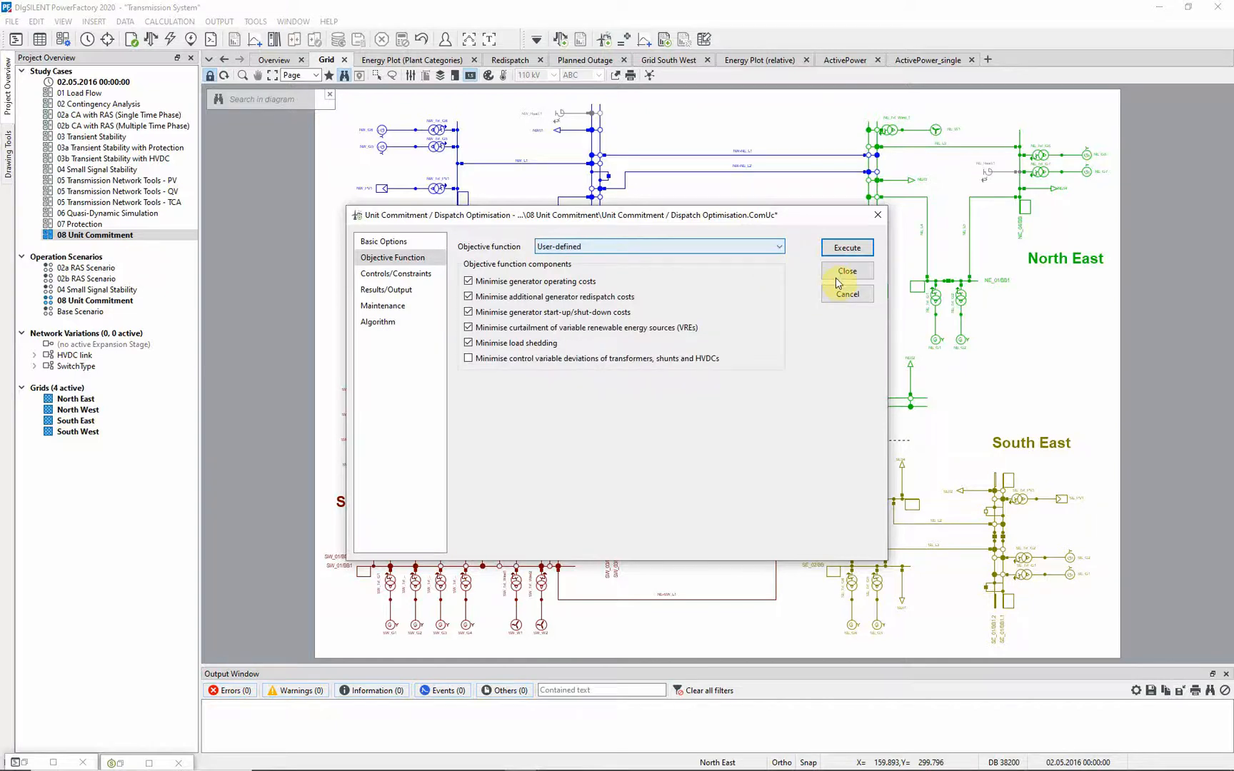
Close the optimisation settings back to the grid diagram.
click(845, 271)
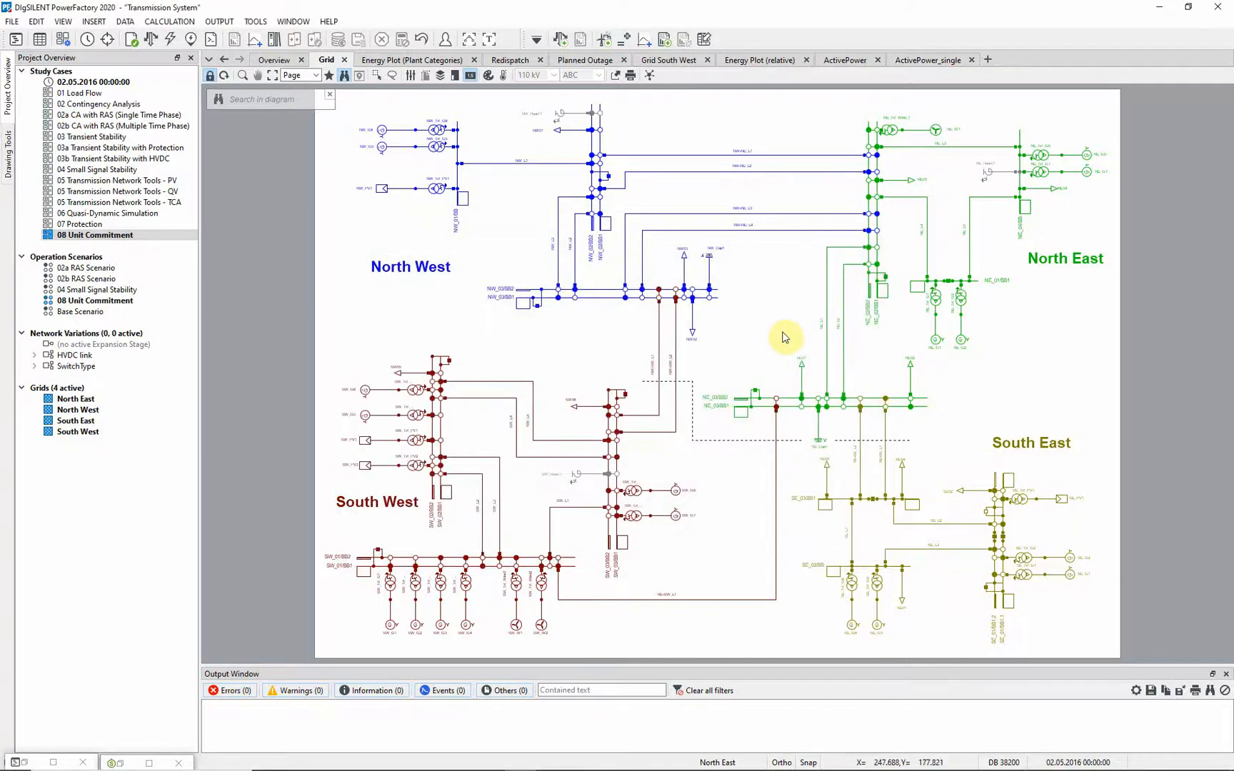
mouse_move(784, 337)
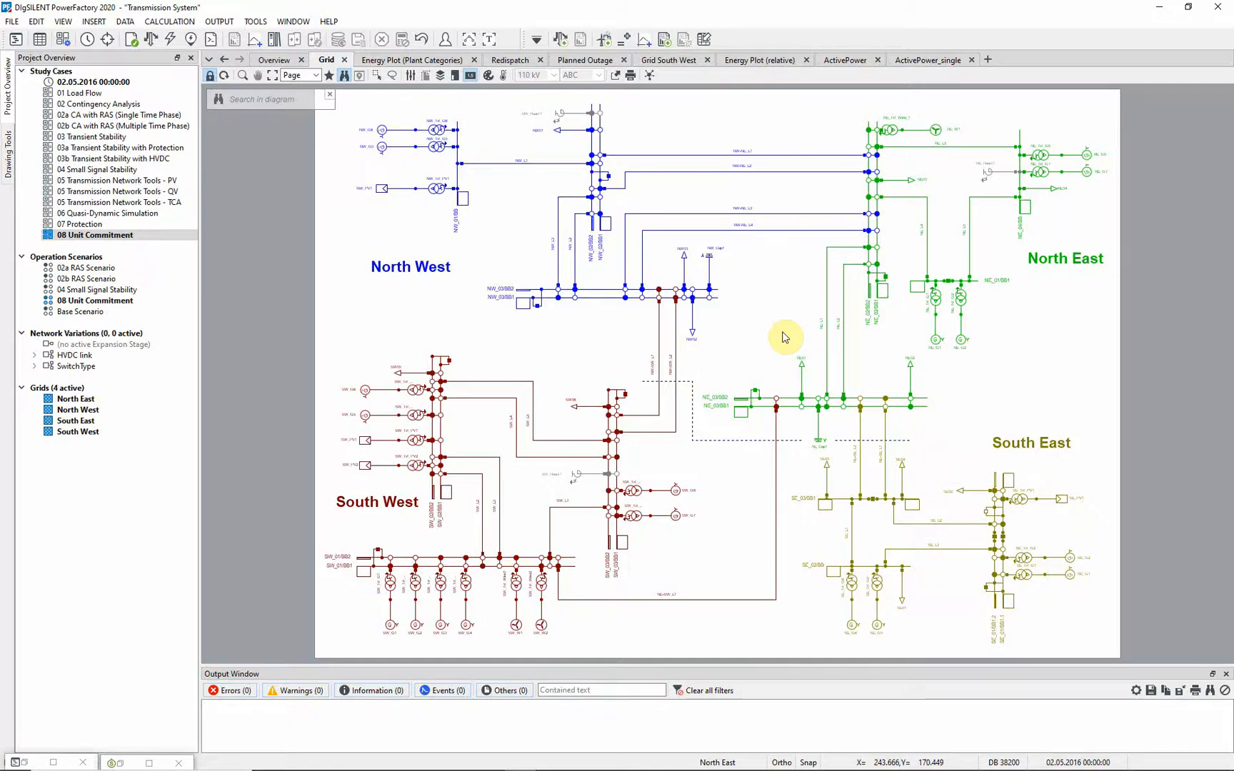
mouse_move(249, 670)
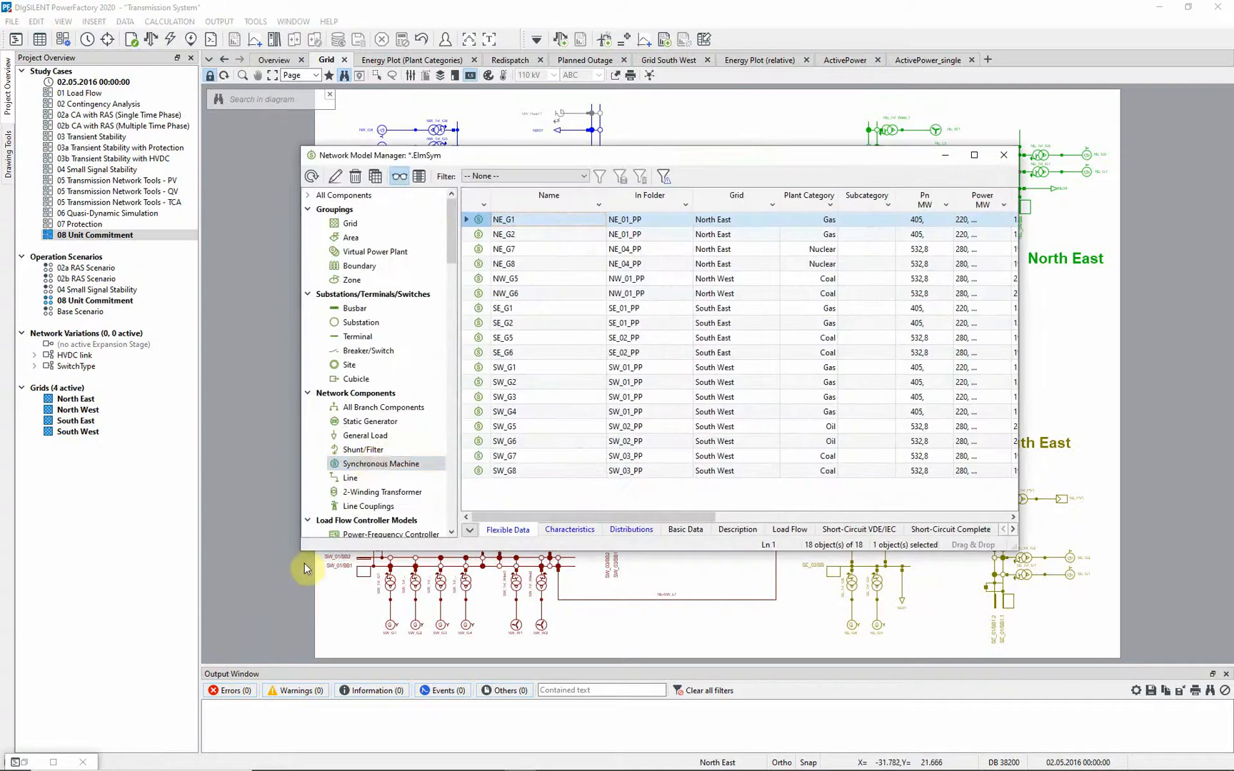
Review wind generator NE_W1's unit commitment data: variable renewable source with 0–300 MW limits.
click(369, 421)
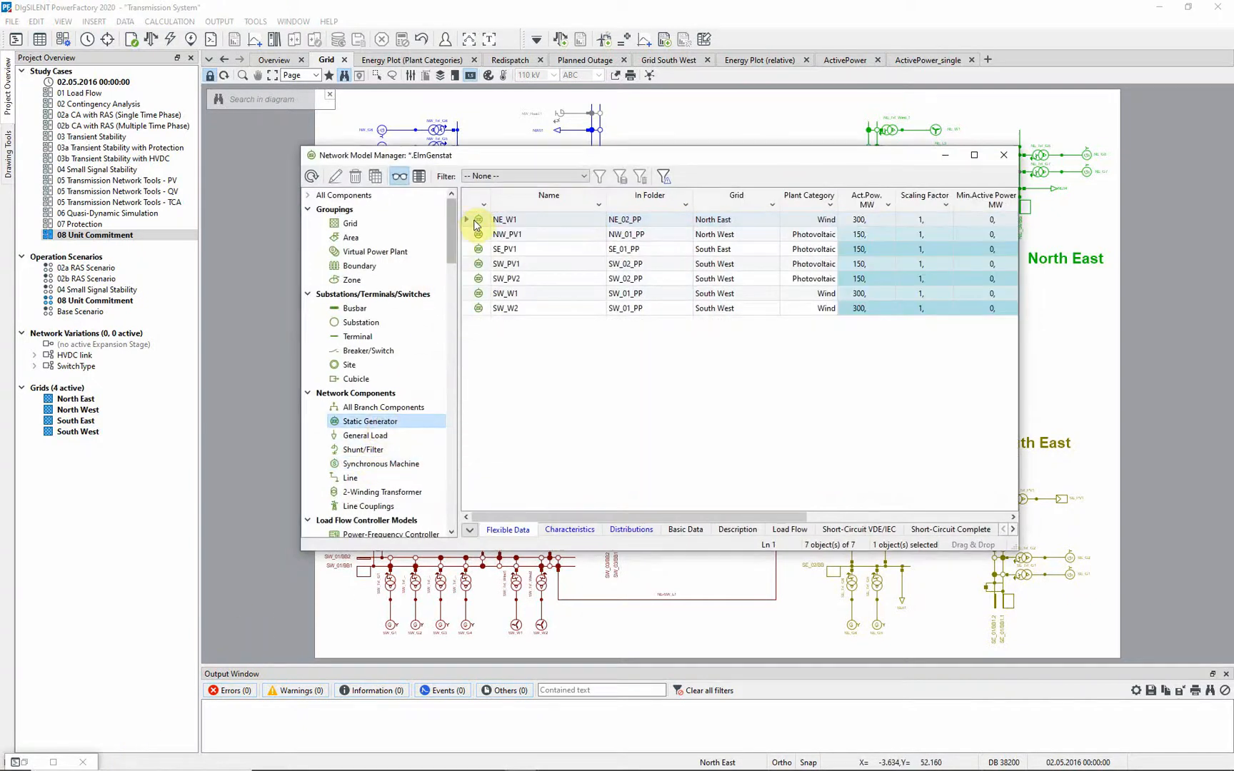
double_click(504, 220)
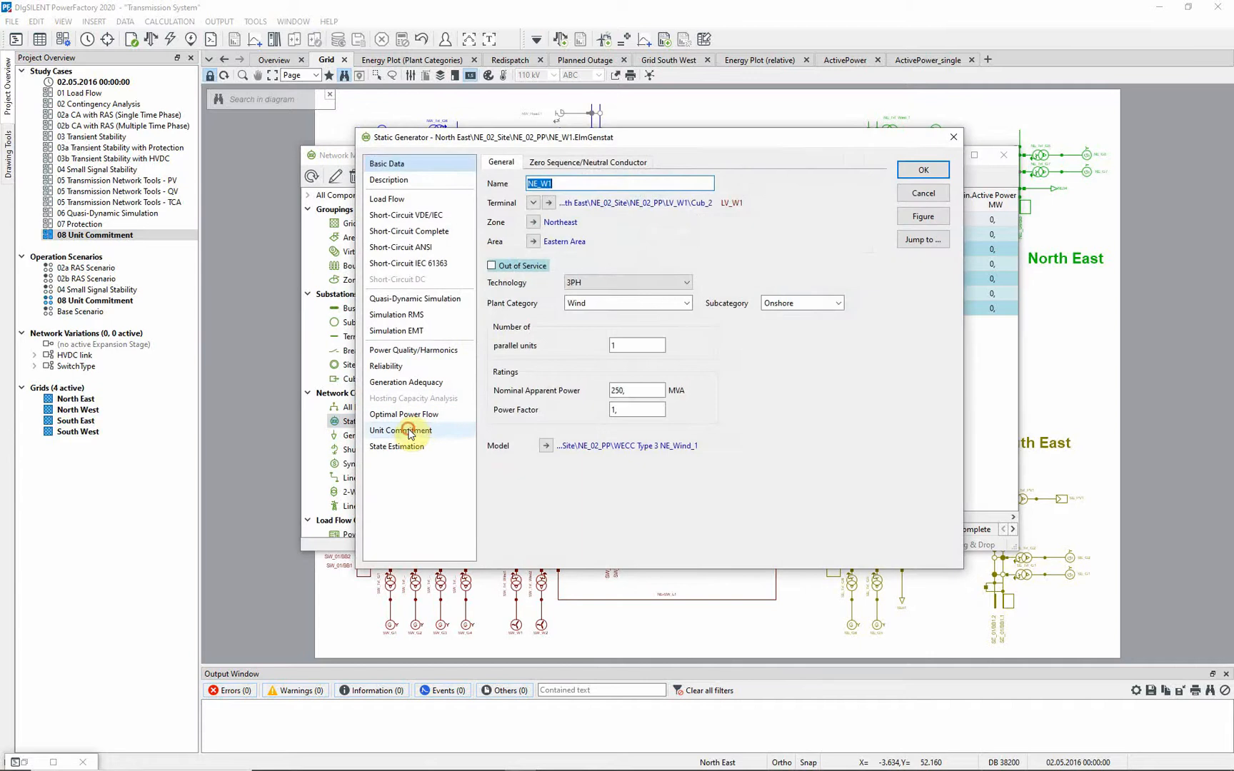
click(400, 430)
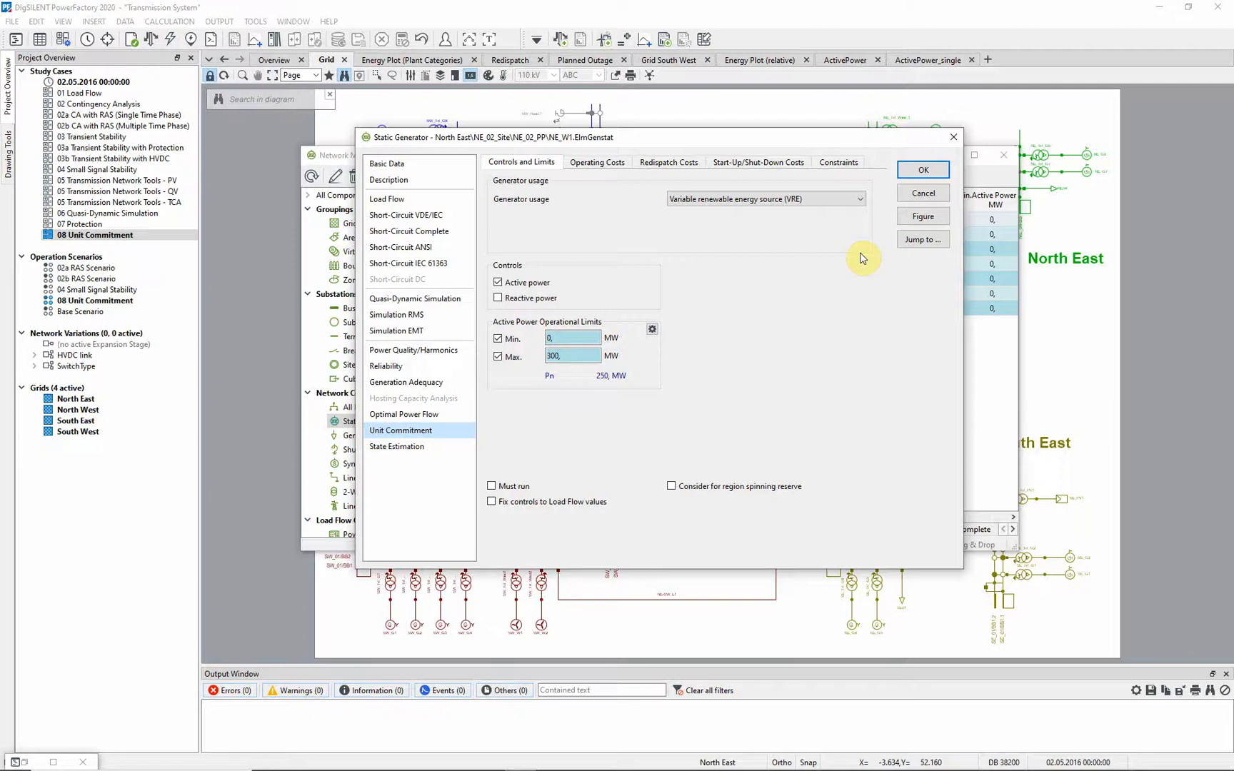
click(766, 199)
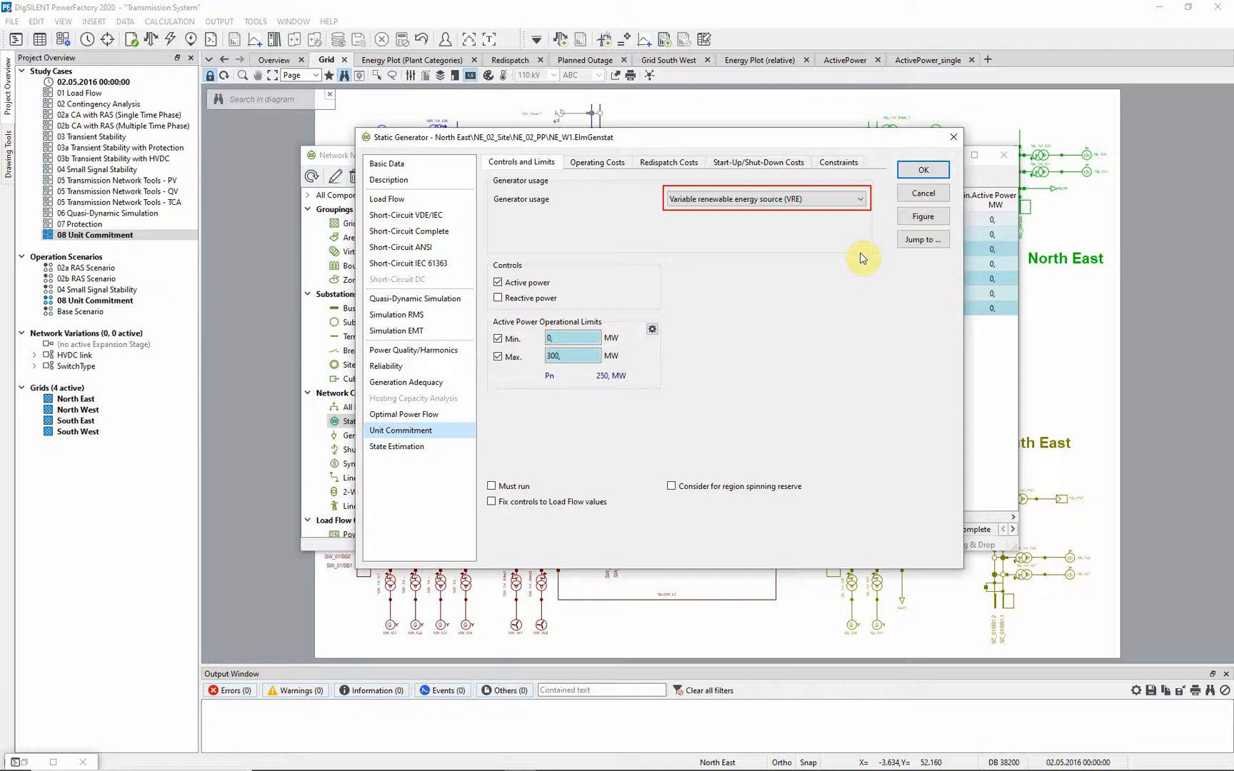
Check NE_W1's 150 USD/MWh curtailment cost and leave its data unchanged.
click(669, 163)
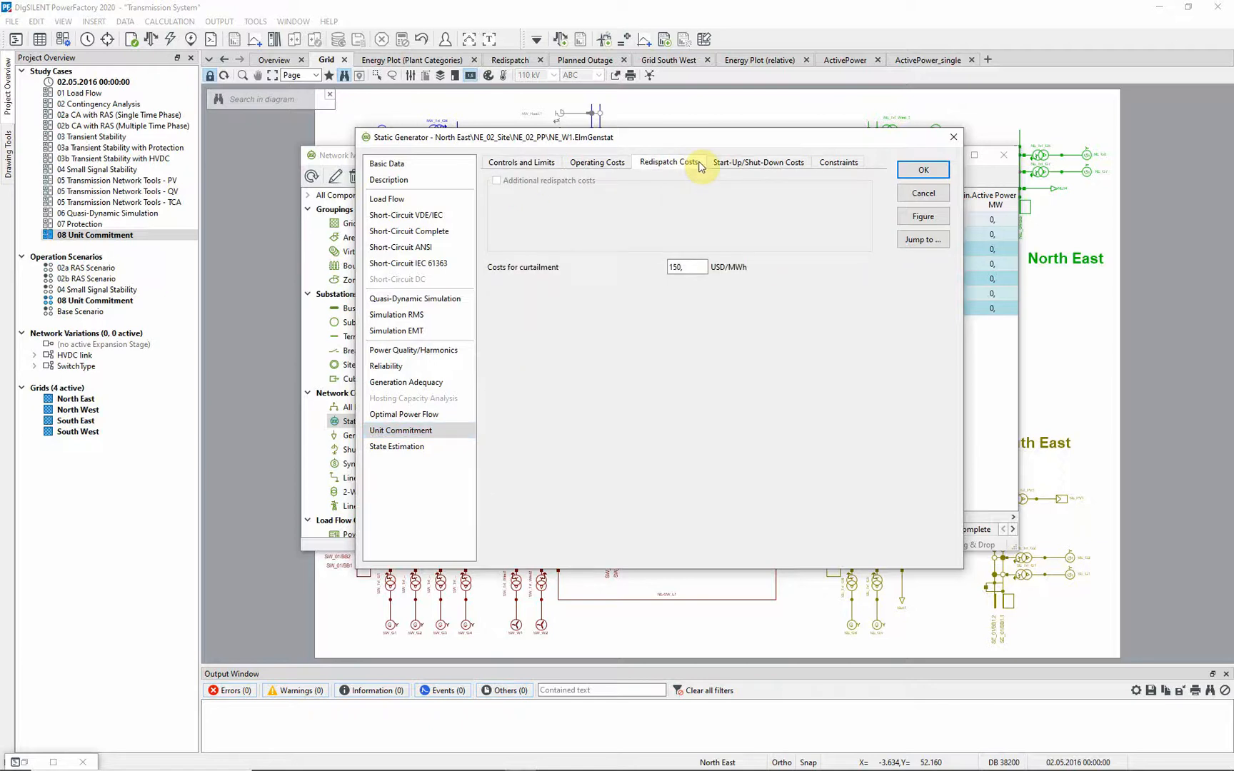
mouse_move(923, 195)
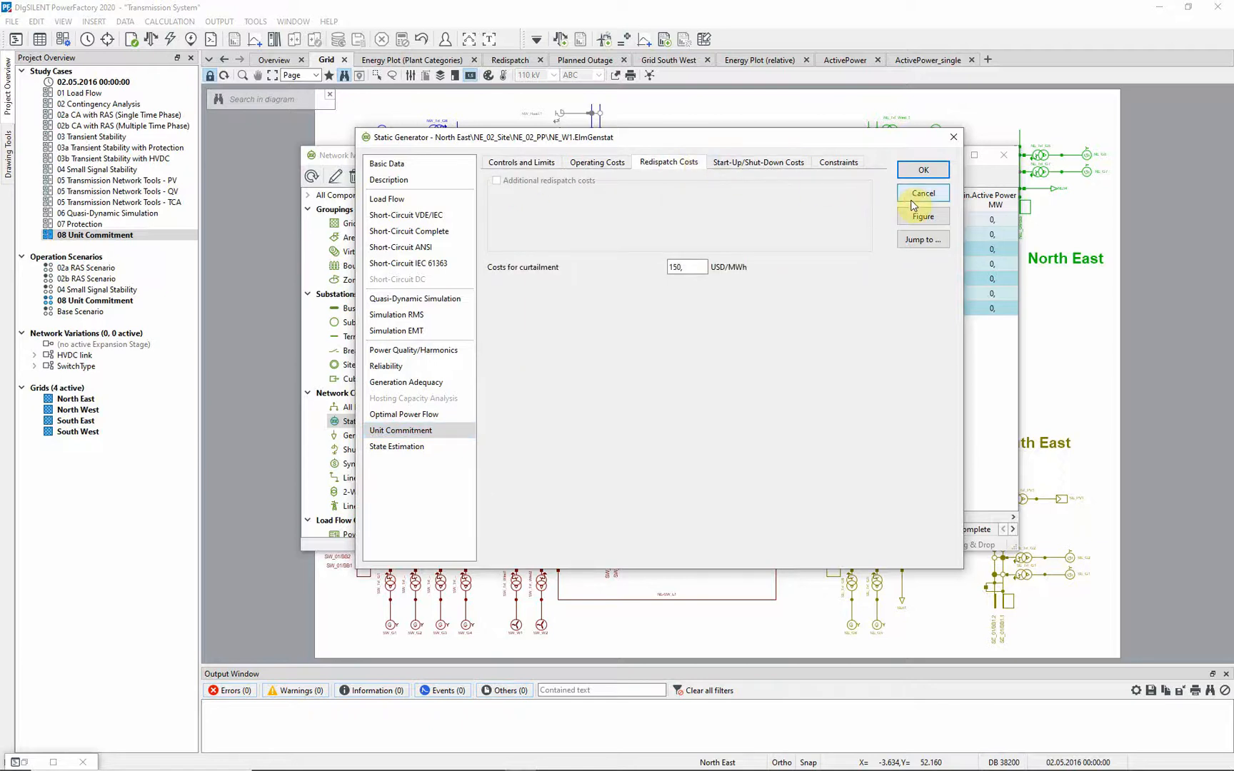
click(921, 193)
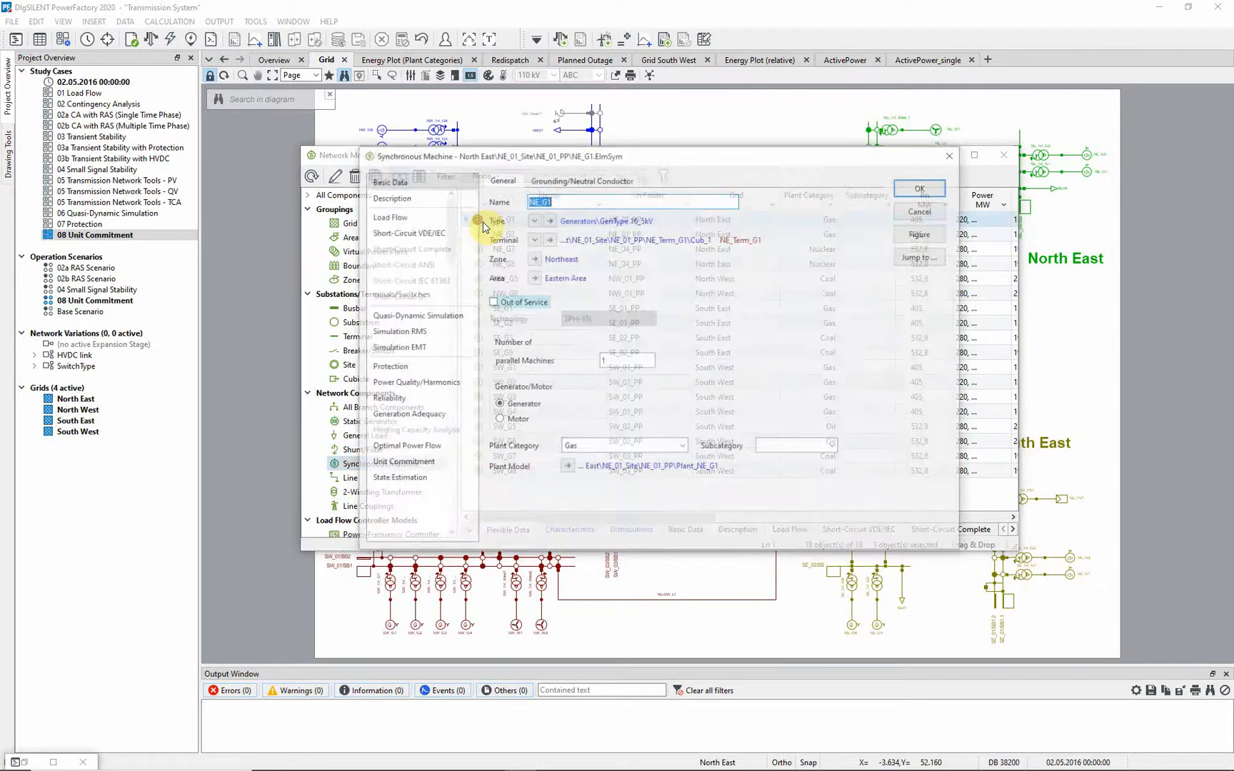
Review NE_G1's 30–380 MW limits and its gas CHP cost-curve operating costs.
click(403, 463)
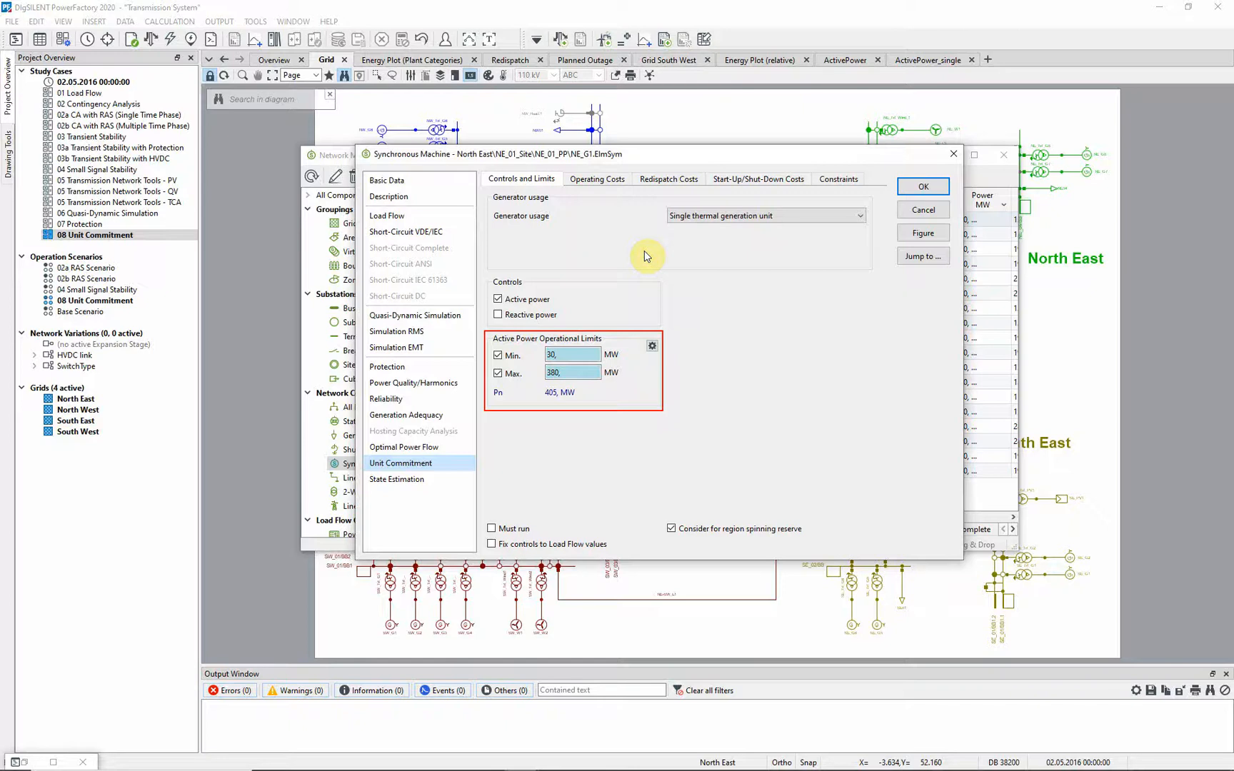
click(597, 178)
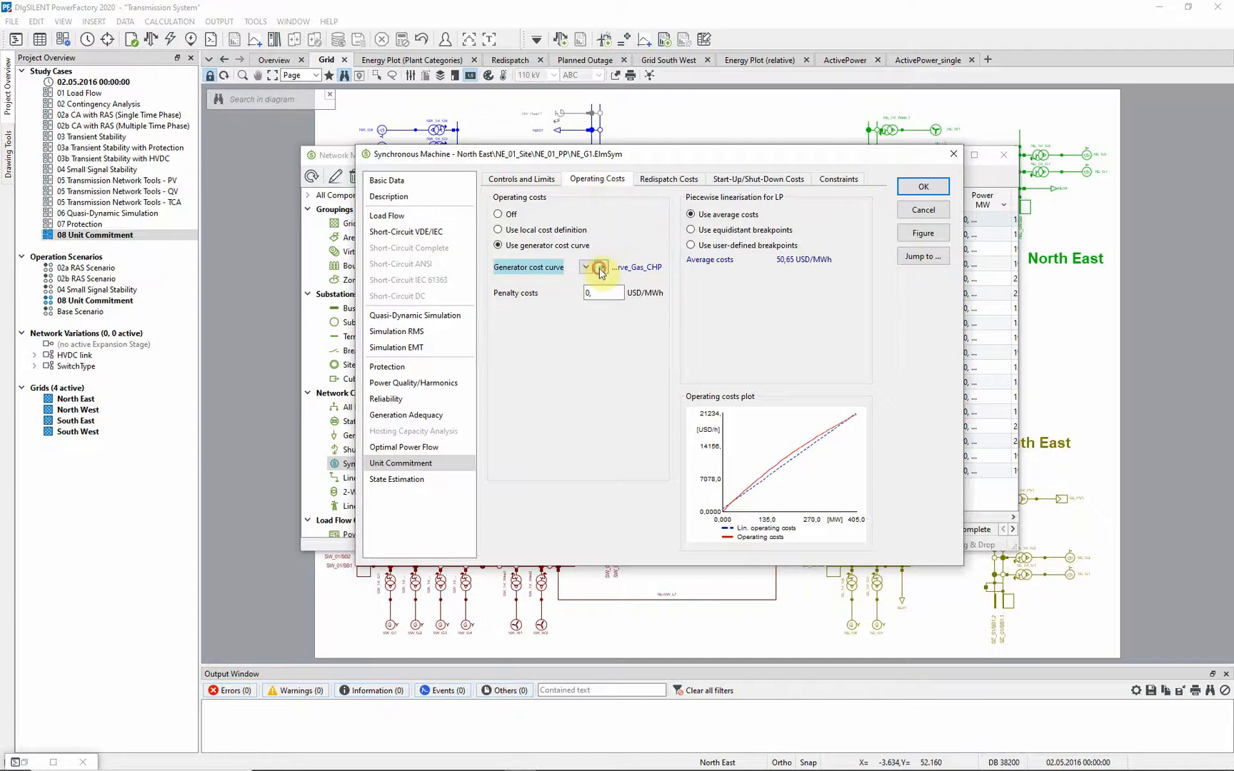
click(600, 267)
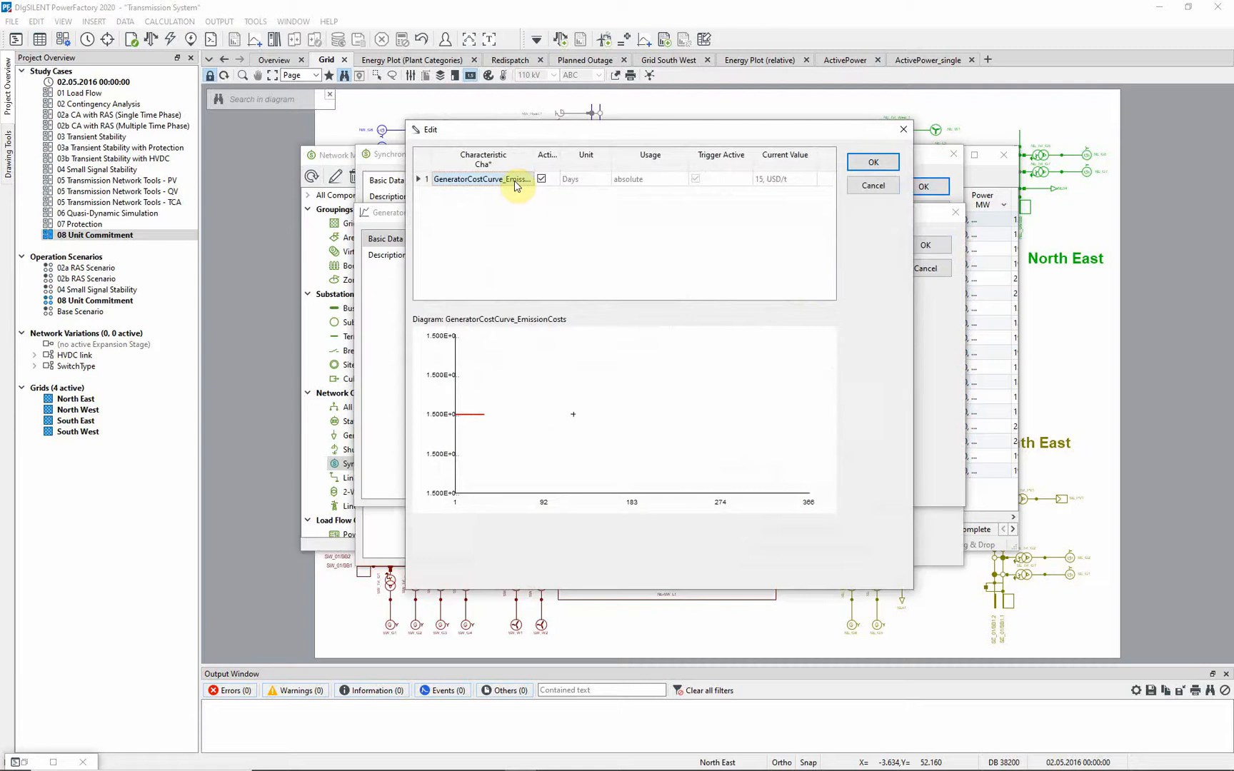
double_click(481, 179)
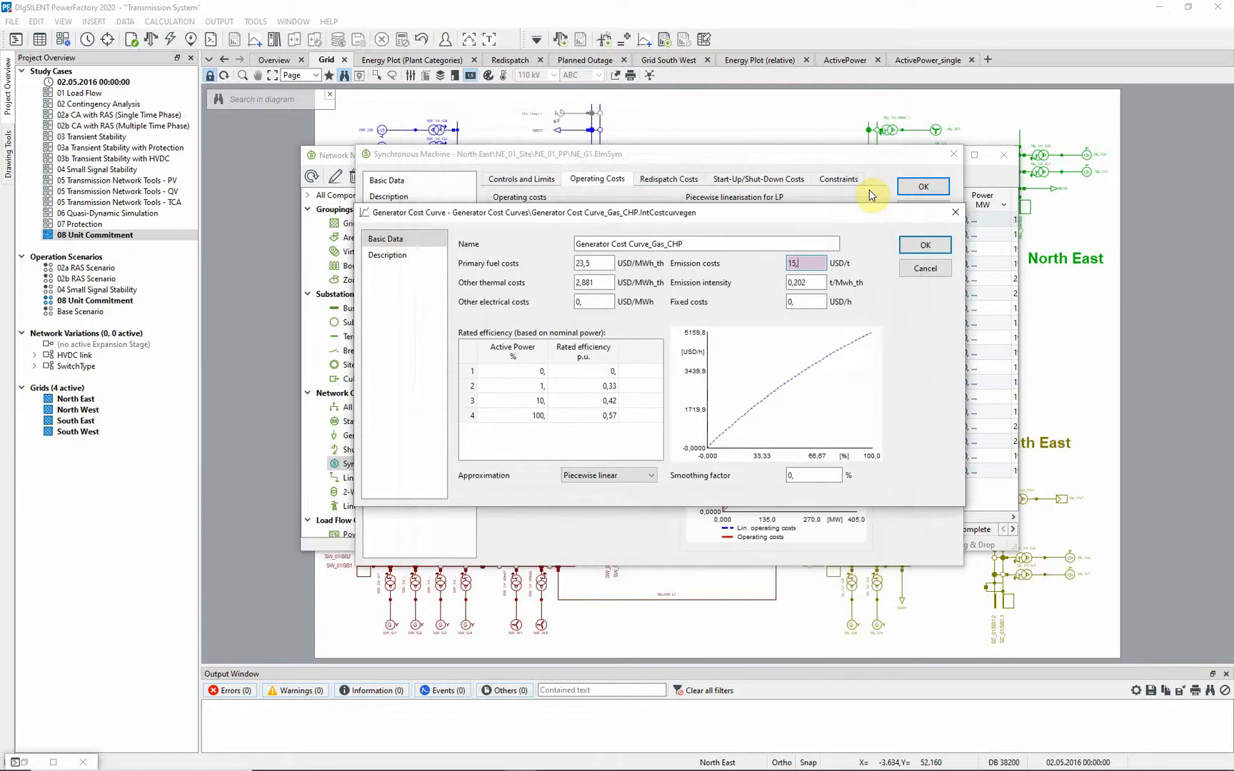
mouse_move(879, 240)
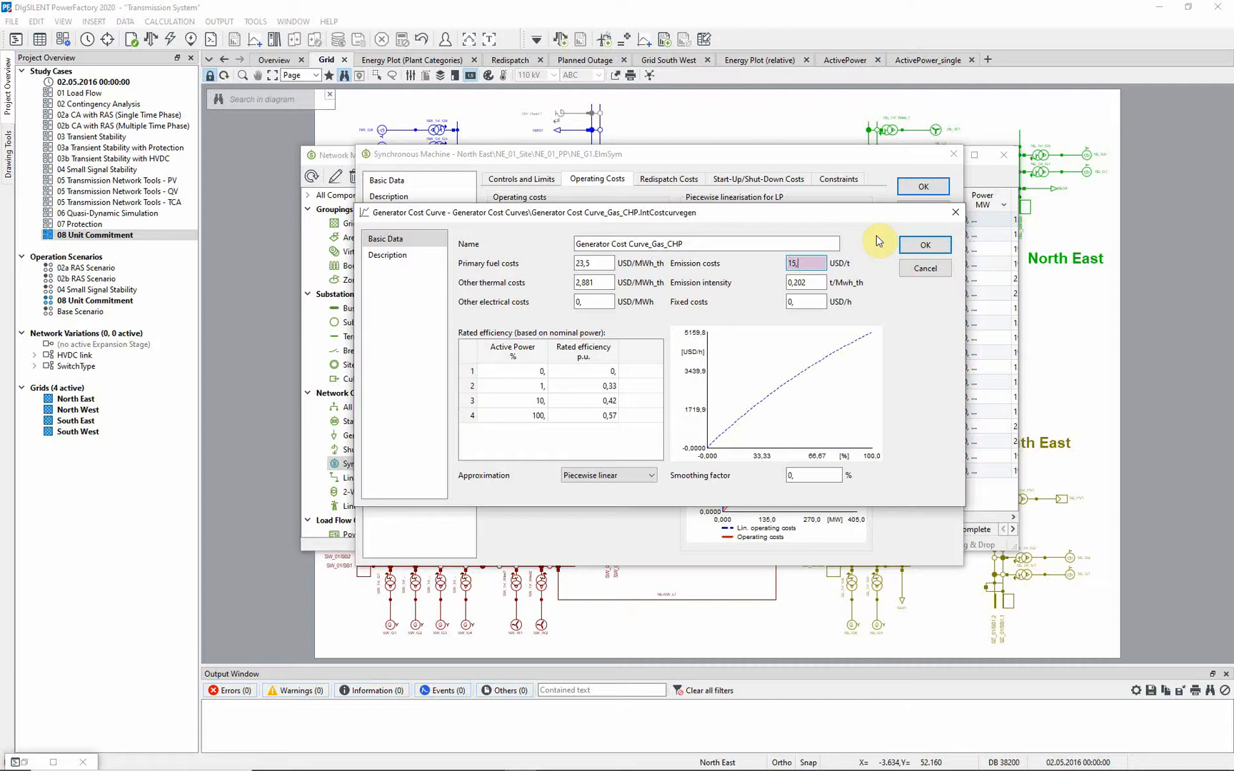
click(923, 244)
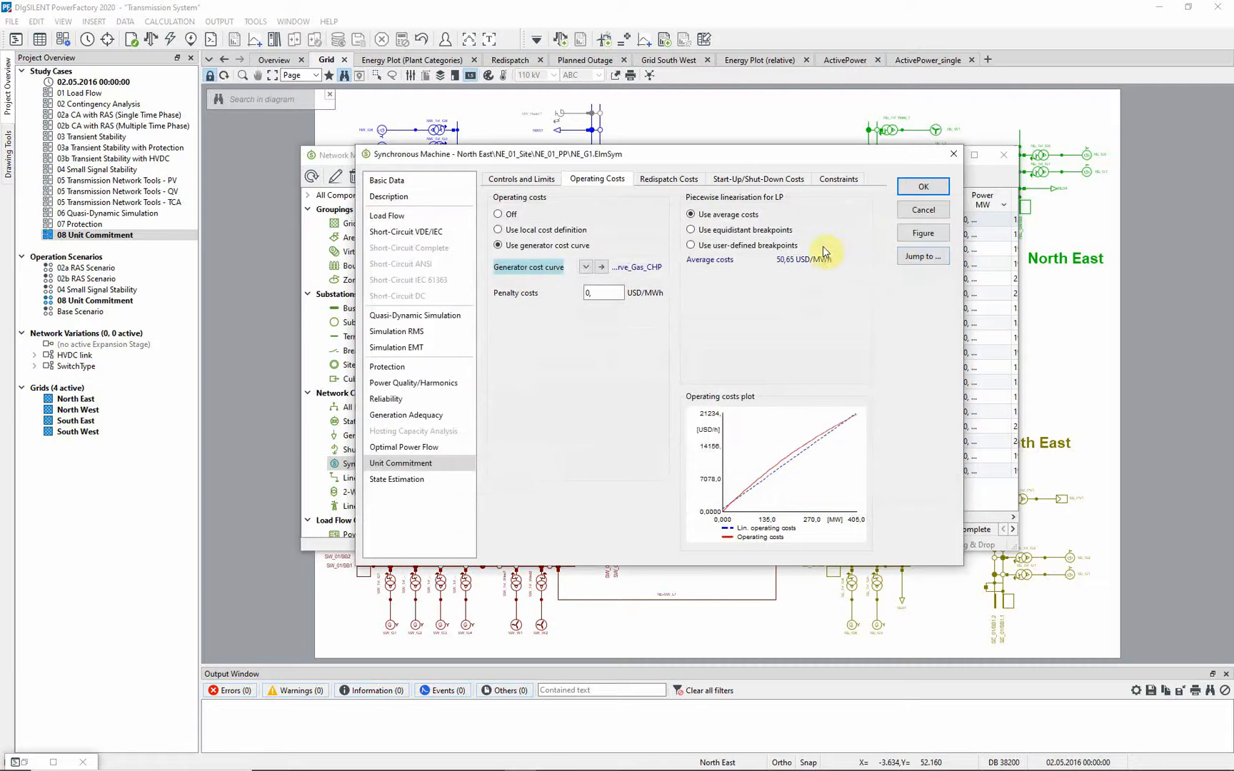
Review NE_G1's 5 USD/MWh redispatch costs, start-up/shut-down costs and ramp constraints, then confirm.
click(669, 178)
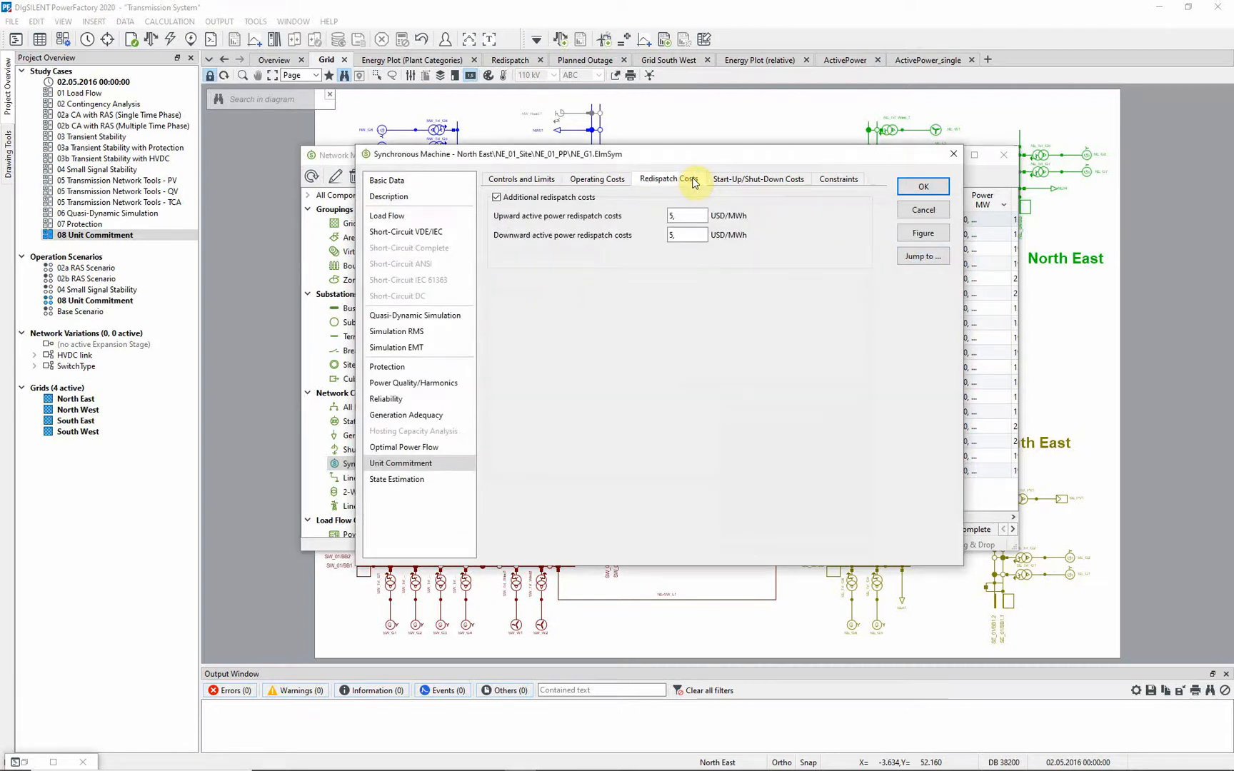
click(758, 178)
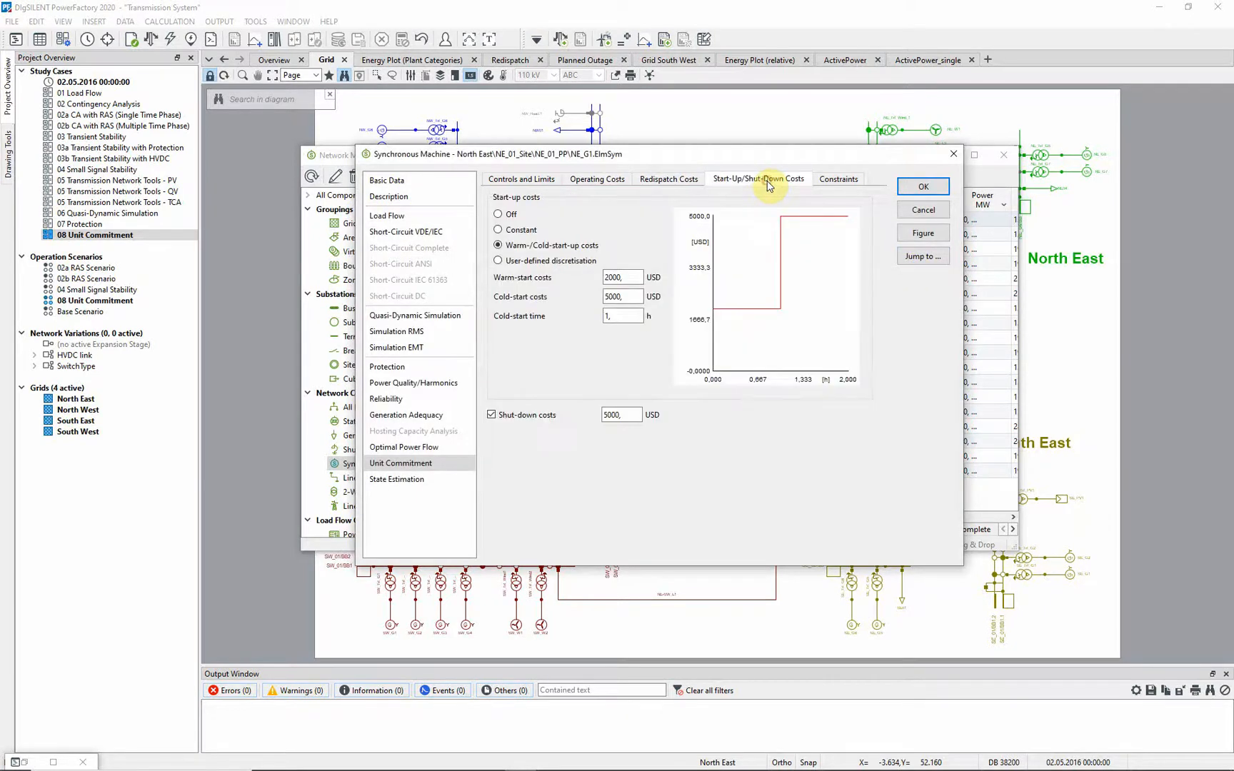
mouse_move(790, 183)
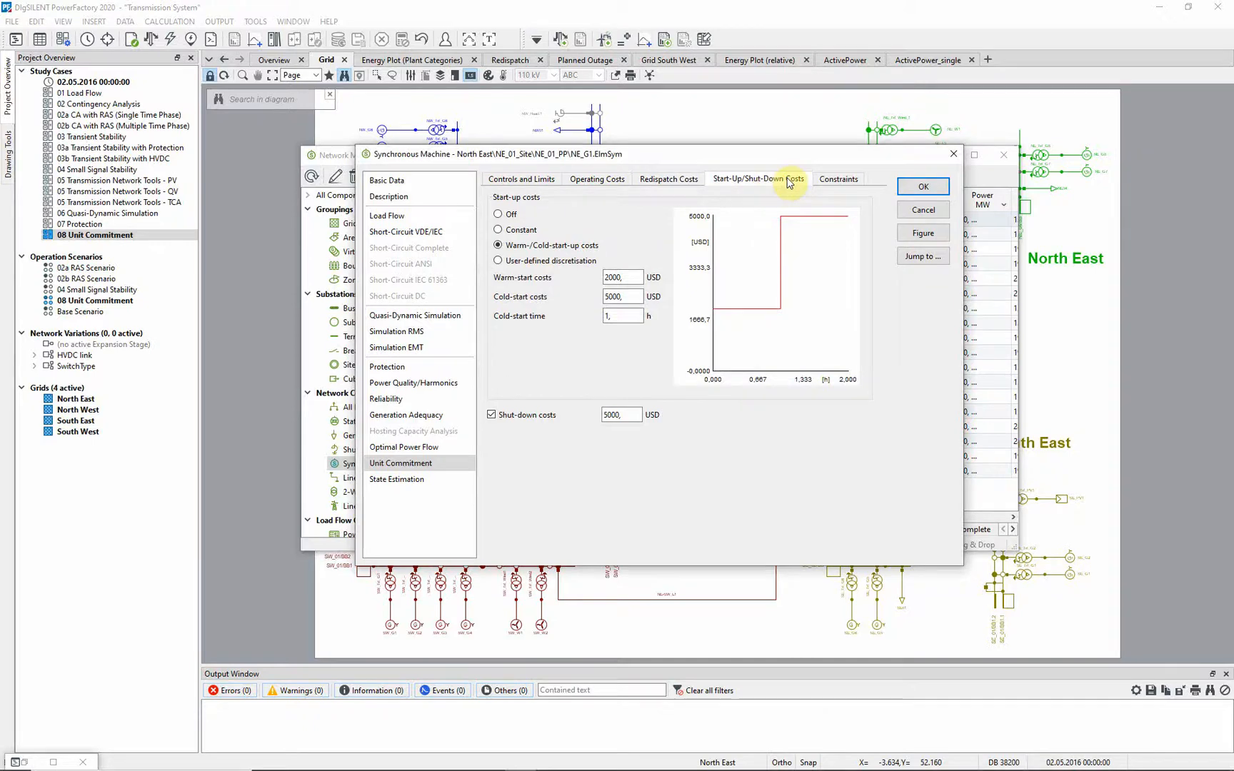
click(839, 179)
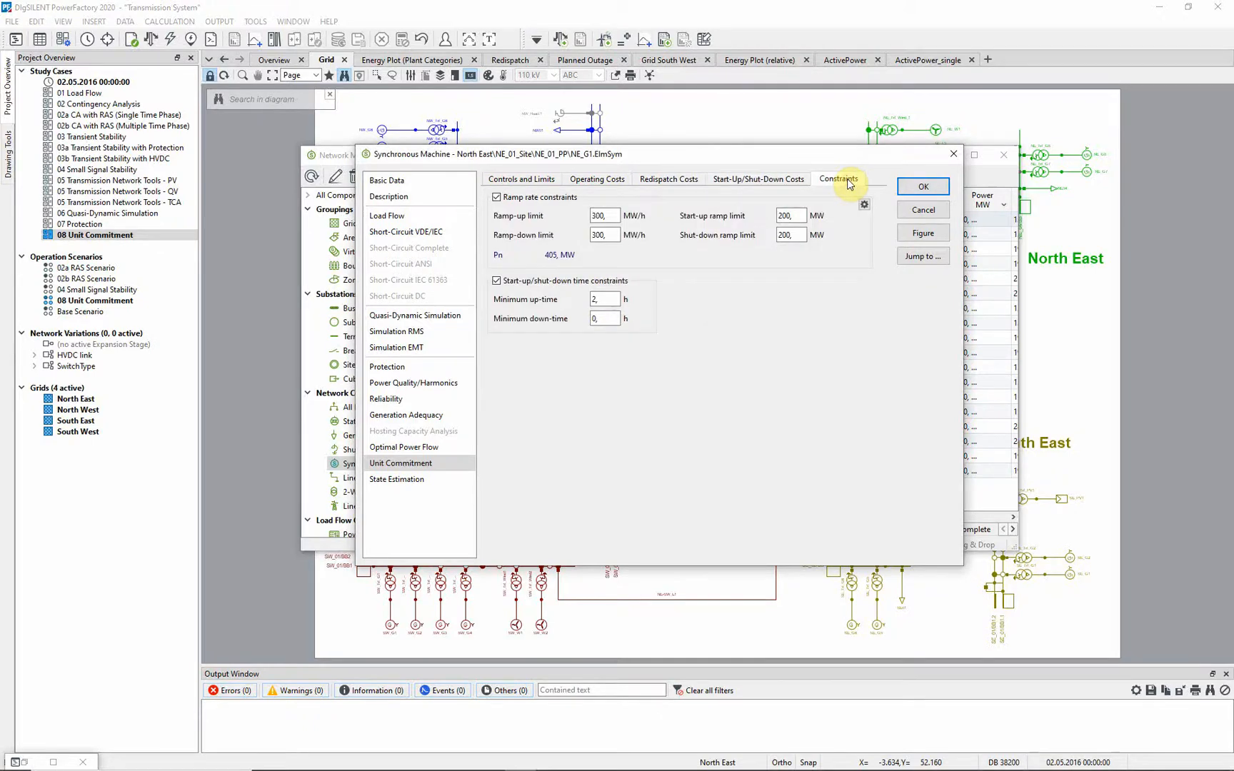
click(921, 187)
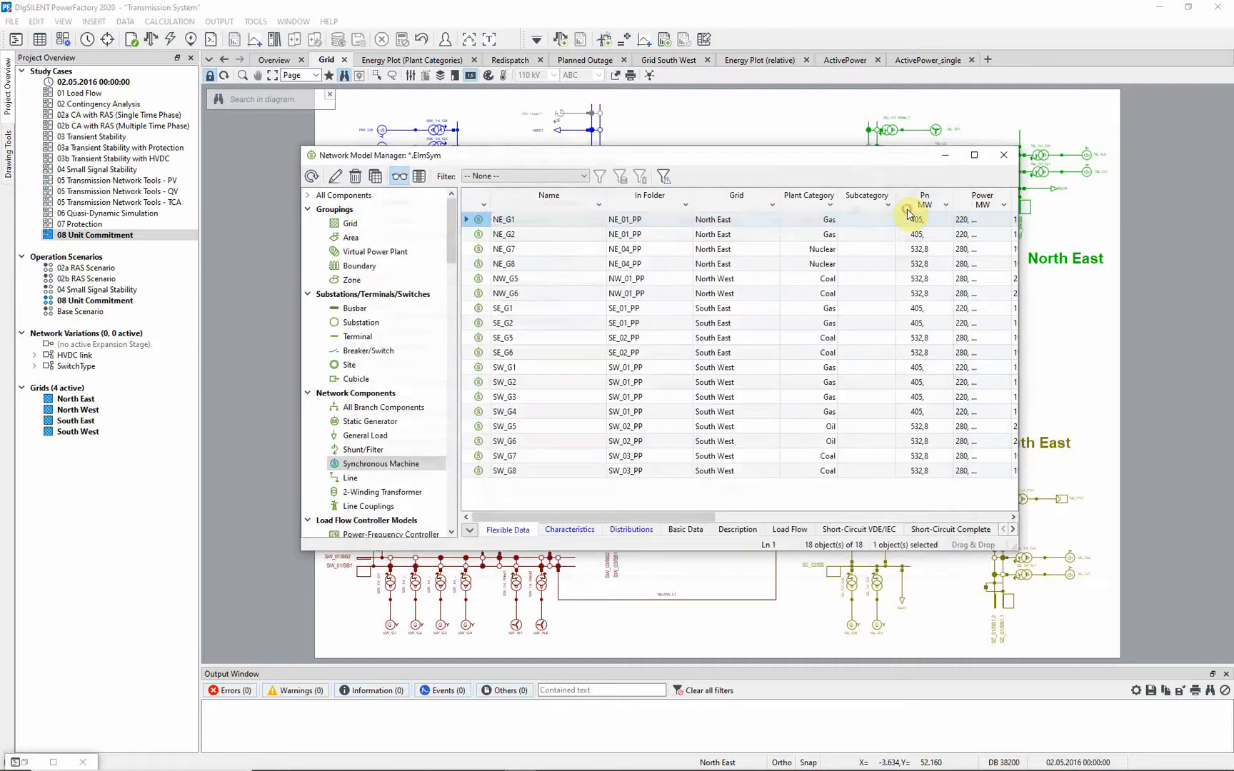
Reopen the optimisation settings on Controls/Constraints with branch, boundary and busbar voltage limits.
click(1005, 156)
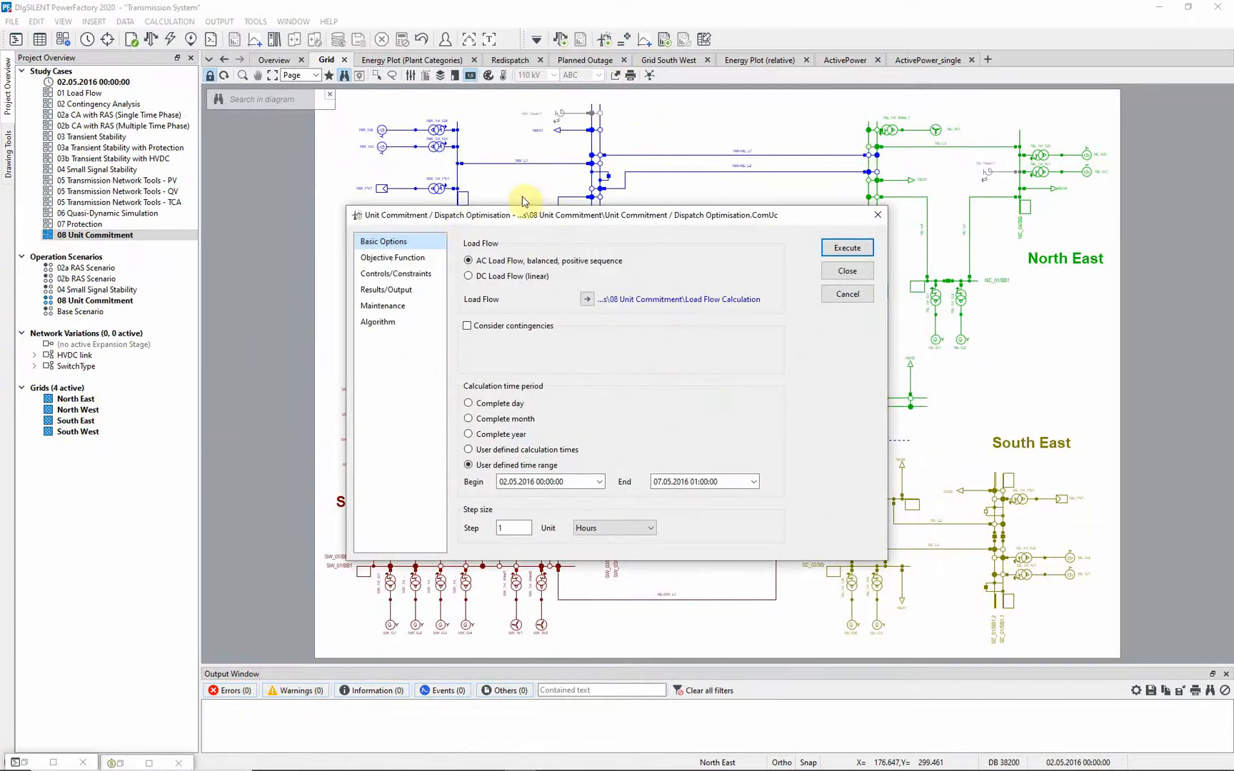
click(395, 273)
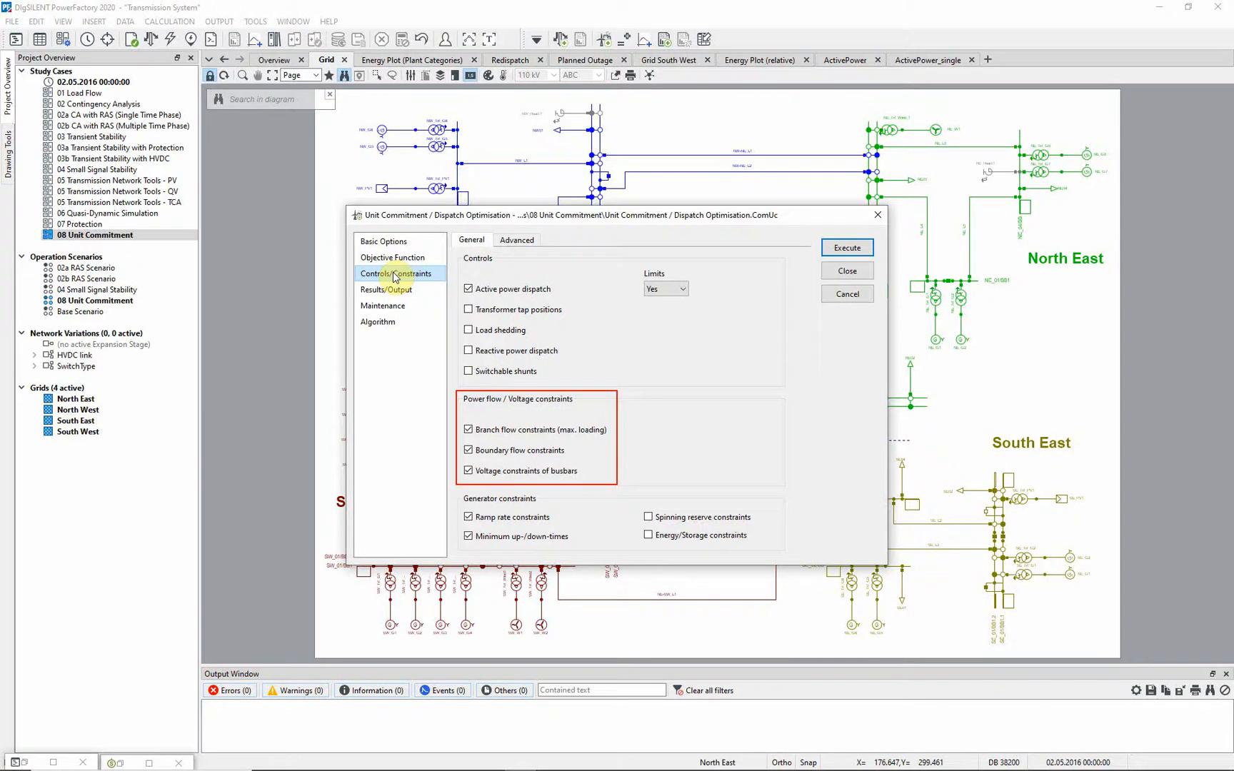
Review the four planned outages used, inspecting the NE_04_Site NE_Trf_G7 outage.
click(383, 306)
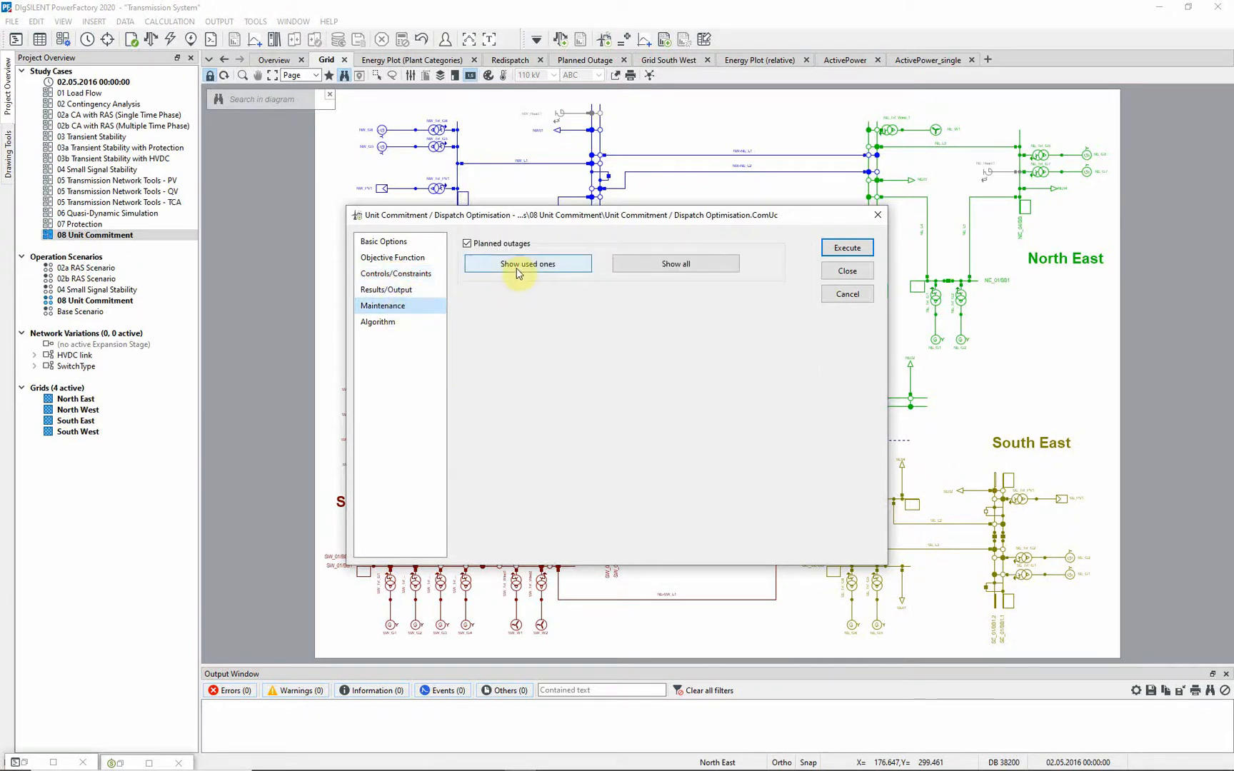
click(527, 265)
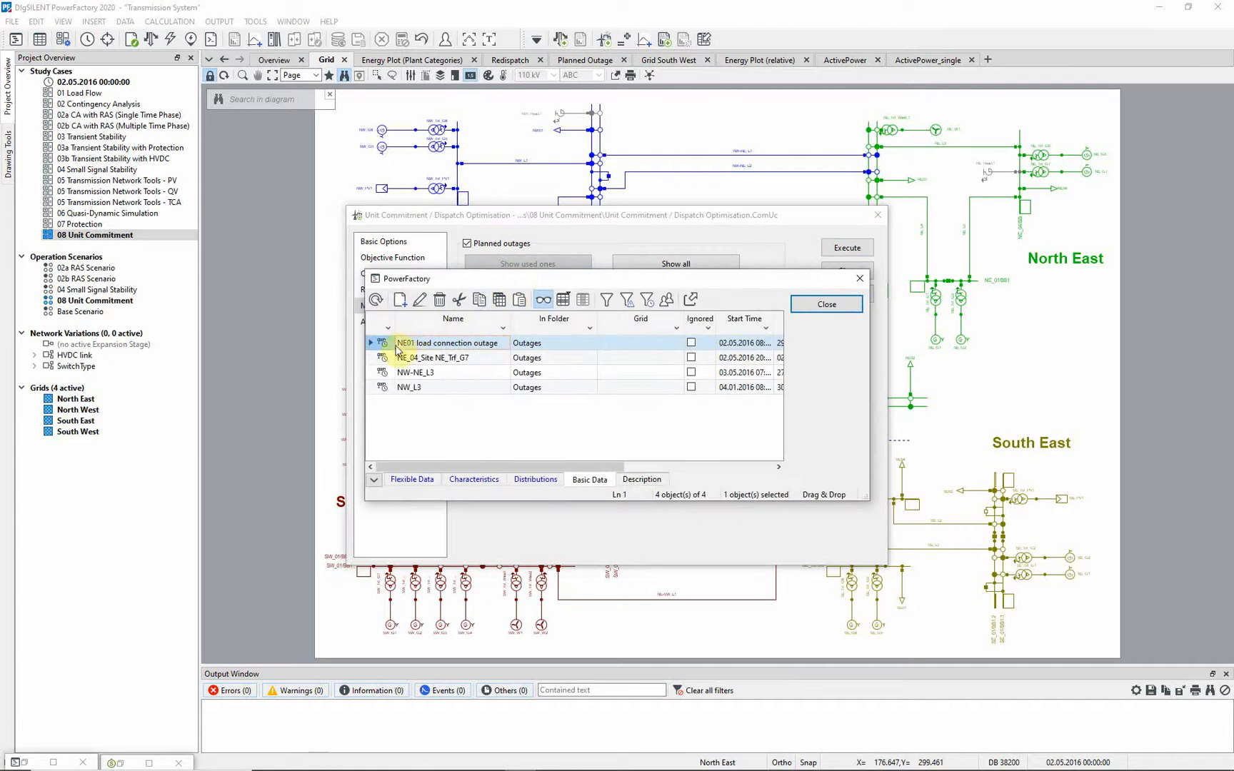
mouse_move(386, 365)
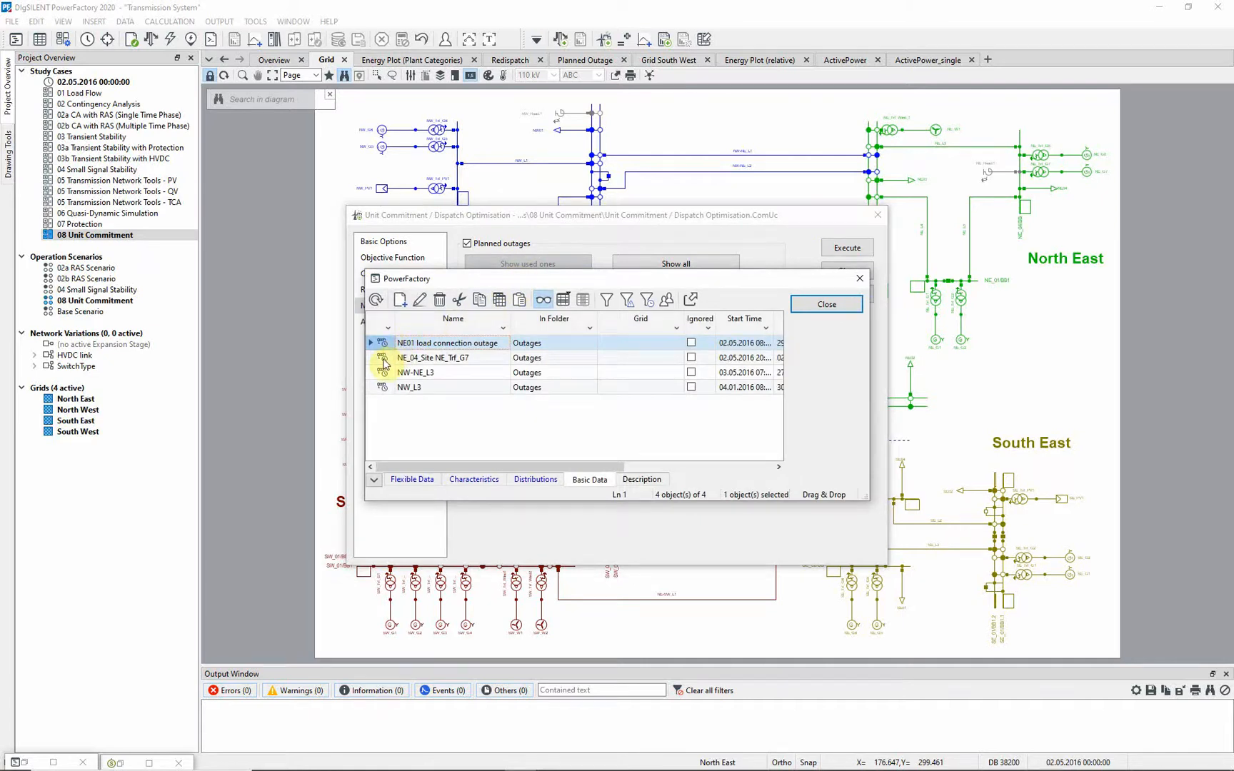
double_click(433, 357)
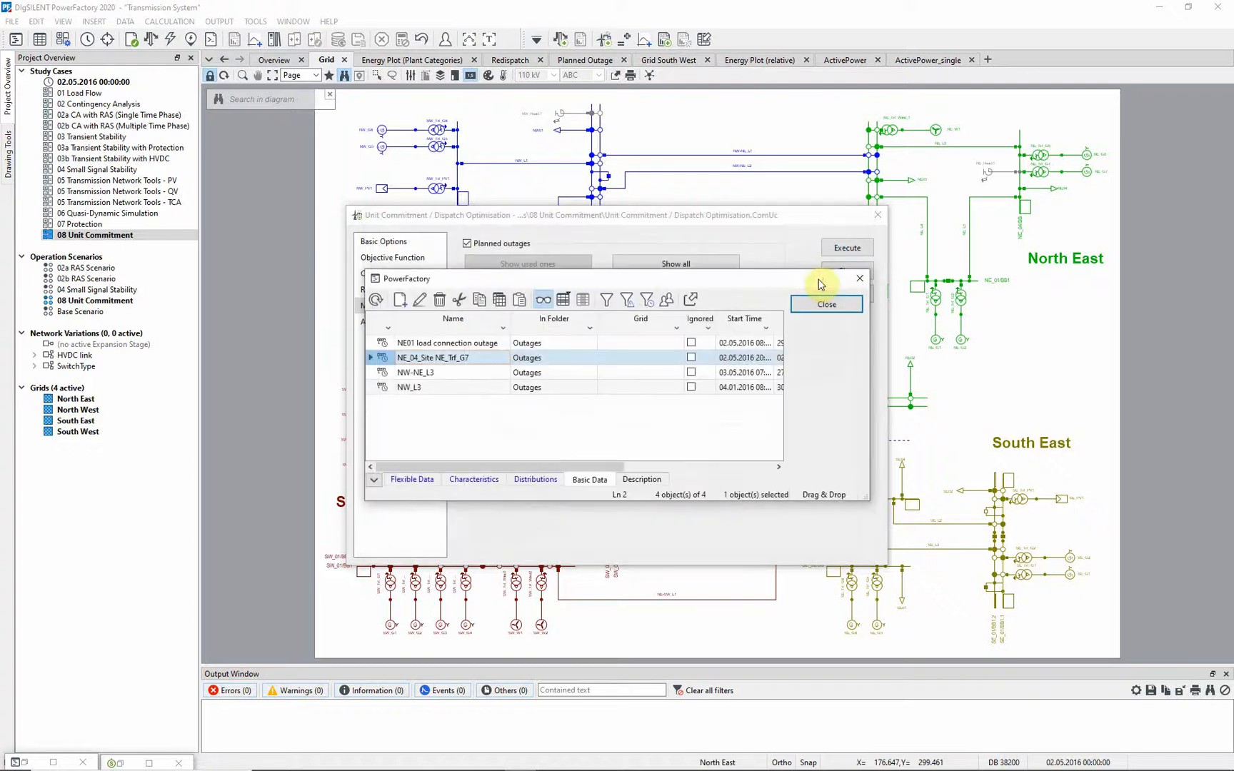
click(826, 304)
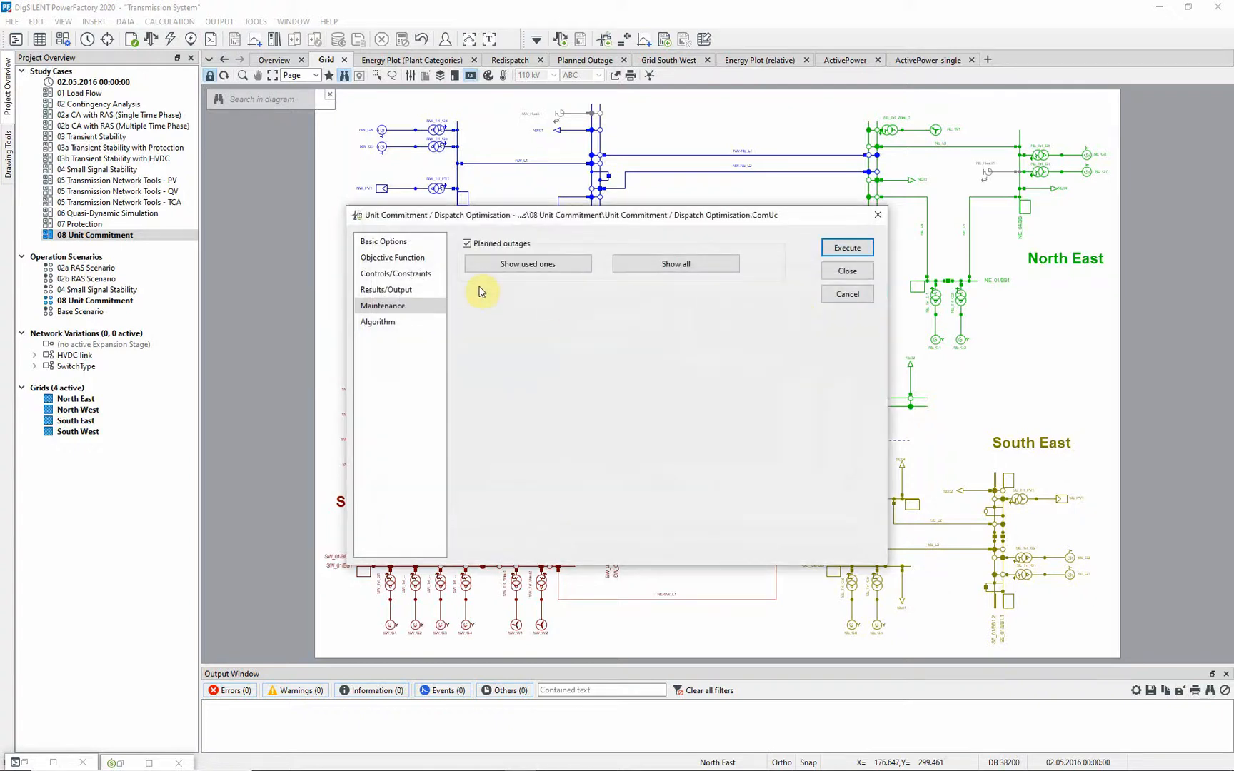
Show the results/output settings with before- and after-optimisation results files.
click(386, 290)
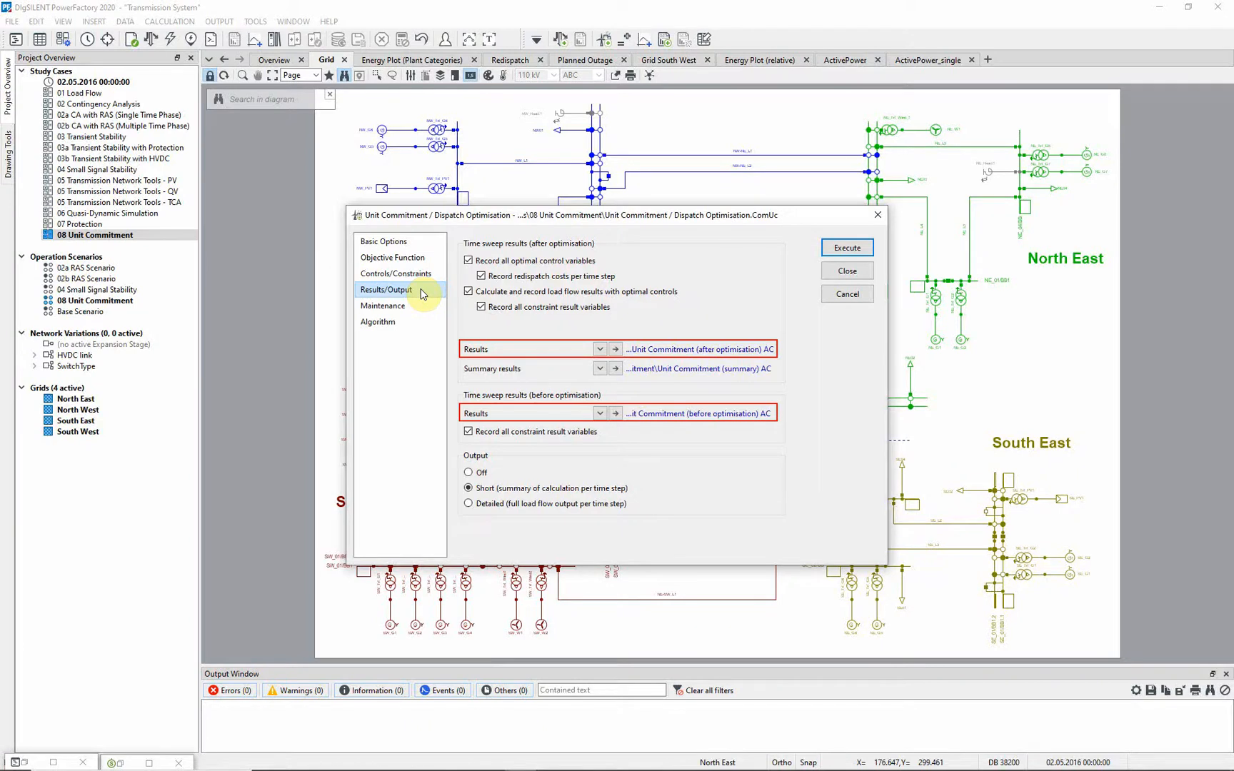
Check the Cbc MILP solver choice and the rolling horizon of 24 time steps with 4 overlapping.
click(527, 368)
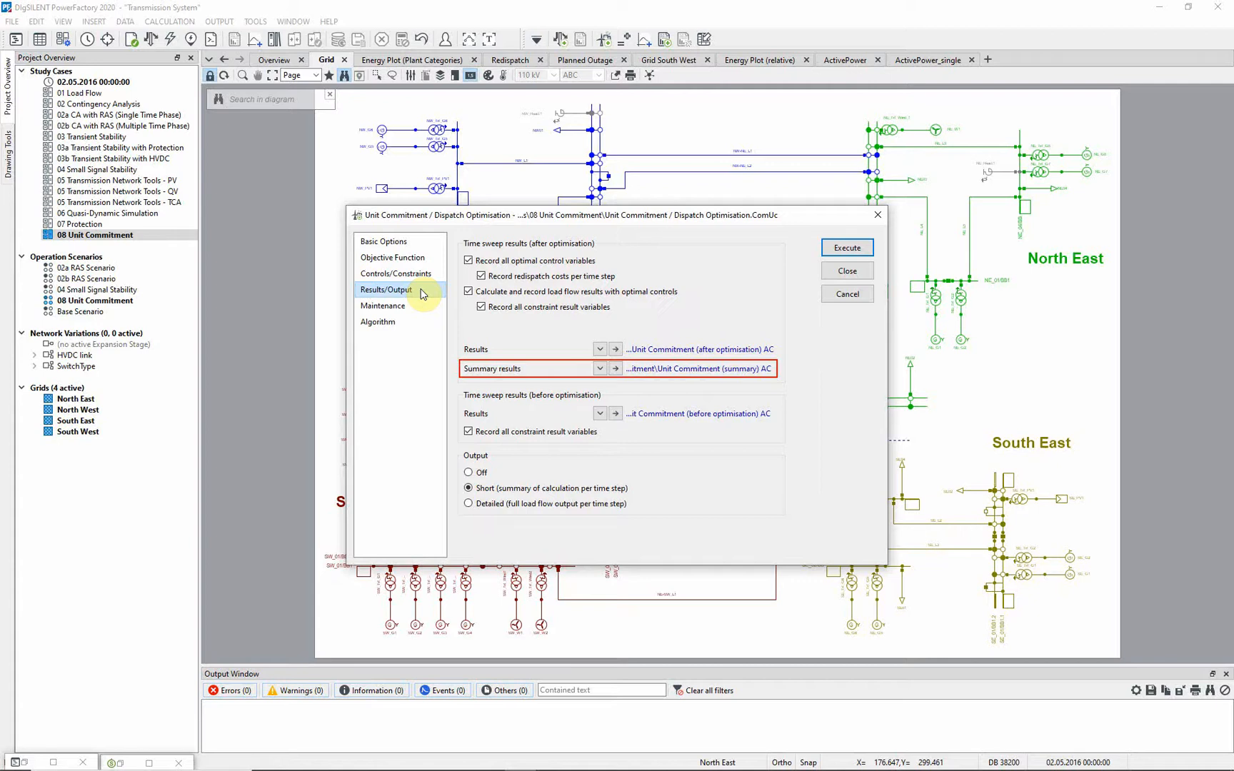
click(377, 321)
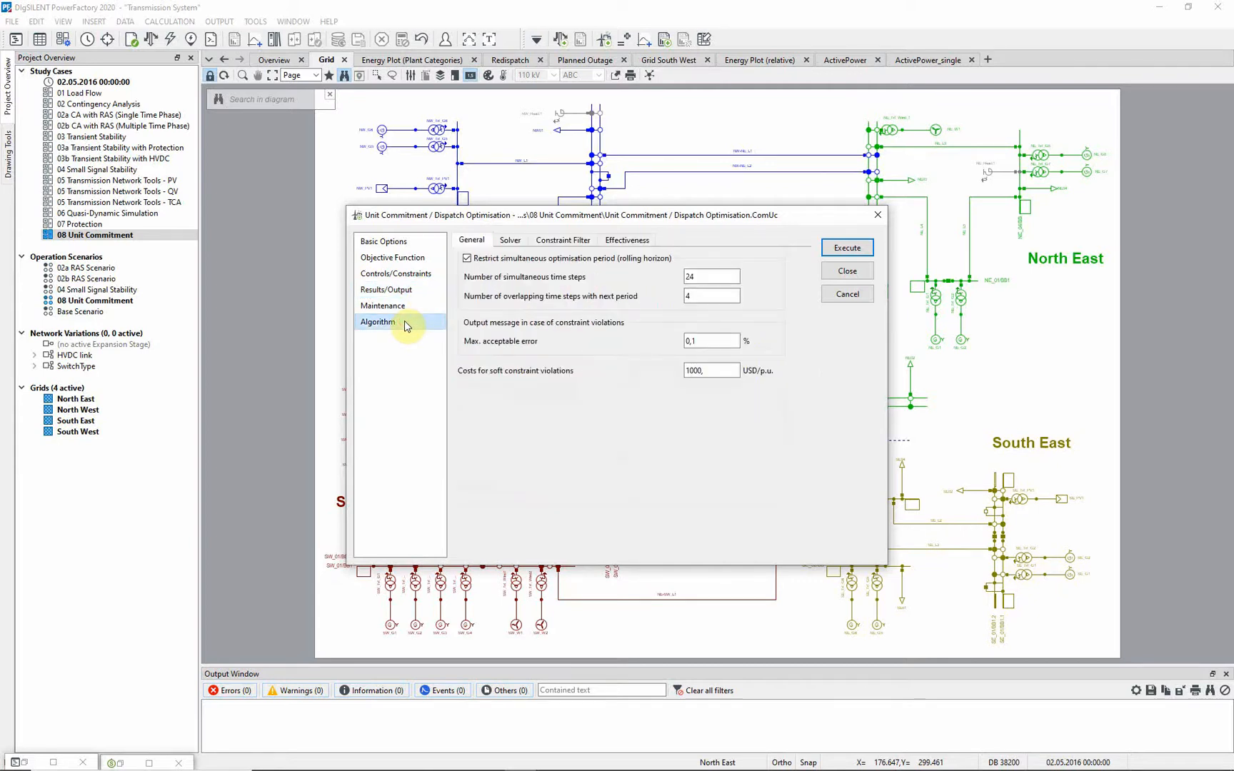
click(510, 240)
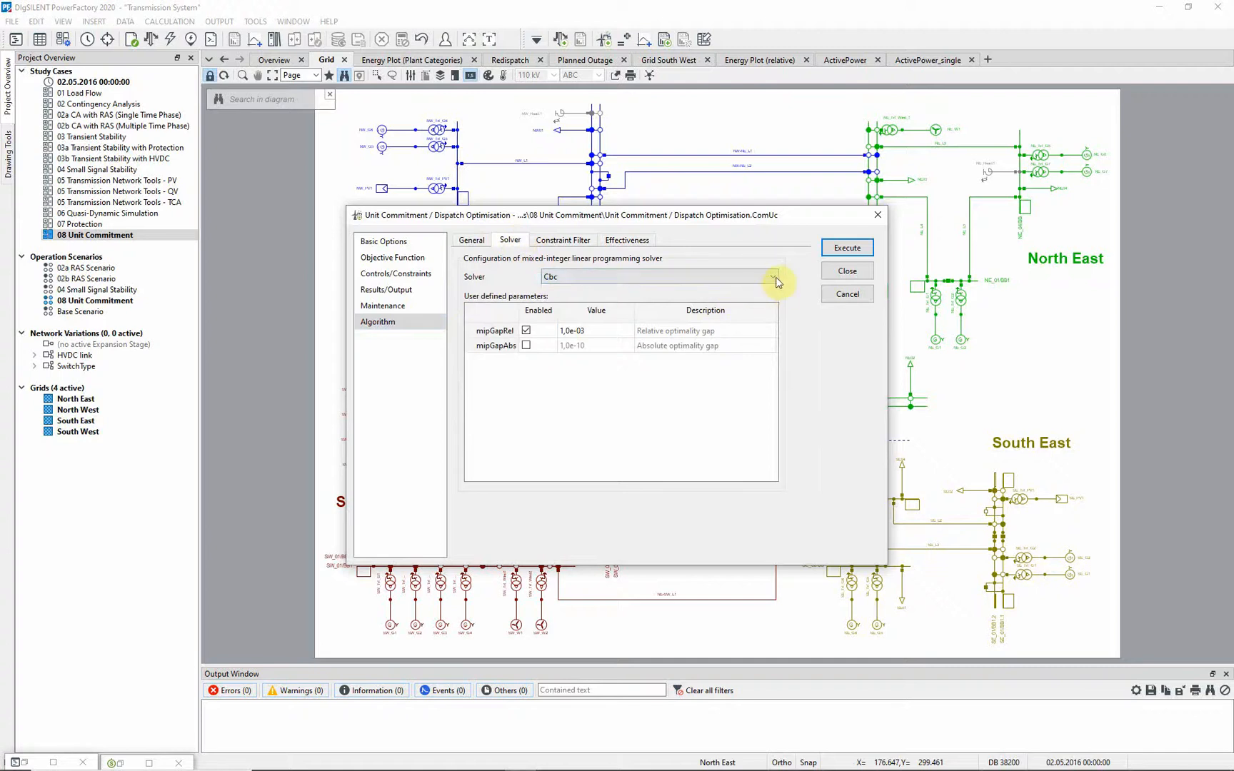
click(773, 275)
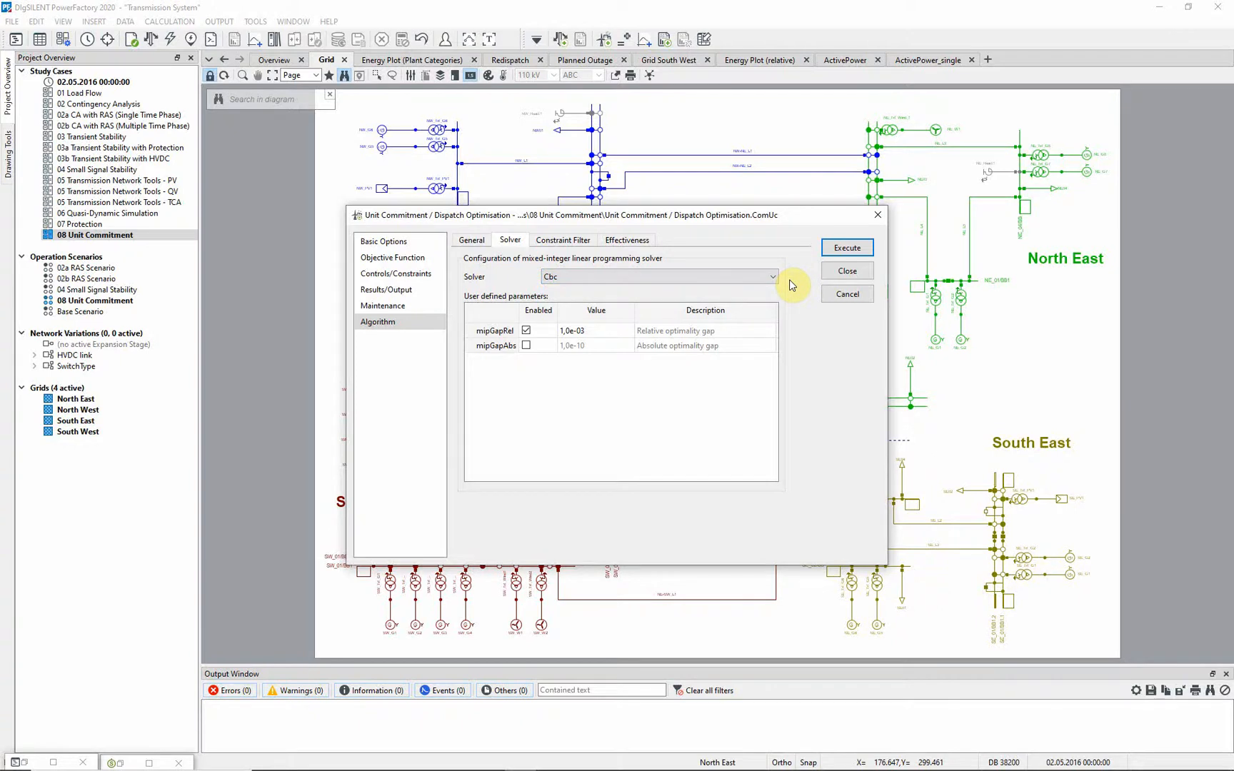
click(471, 240)
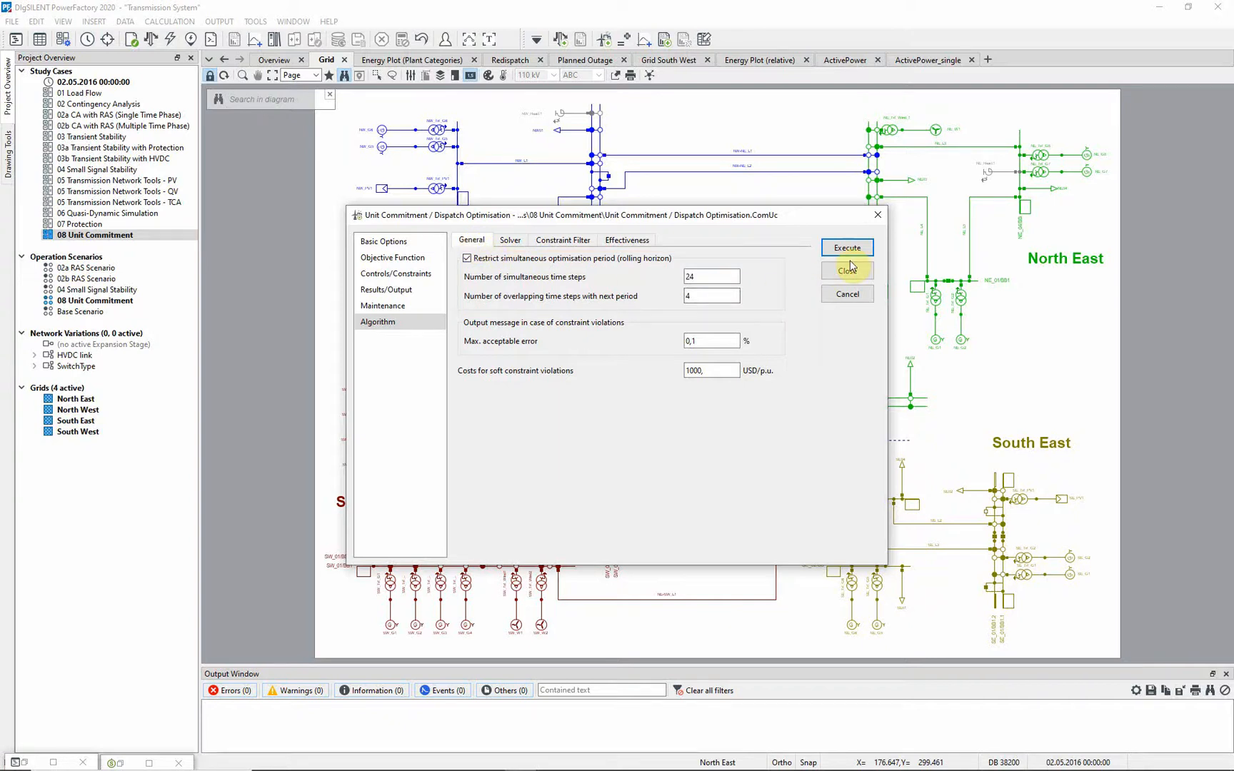
Execute the unit commitment optimisation and show the before/after active power sum plots.
click(847, 249)
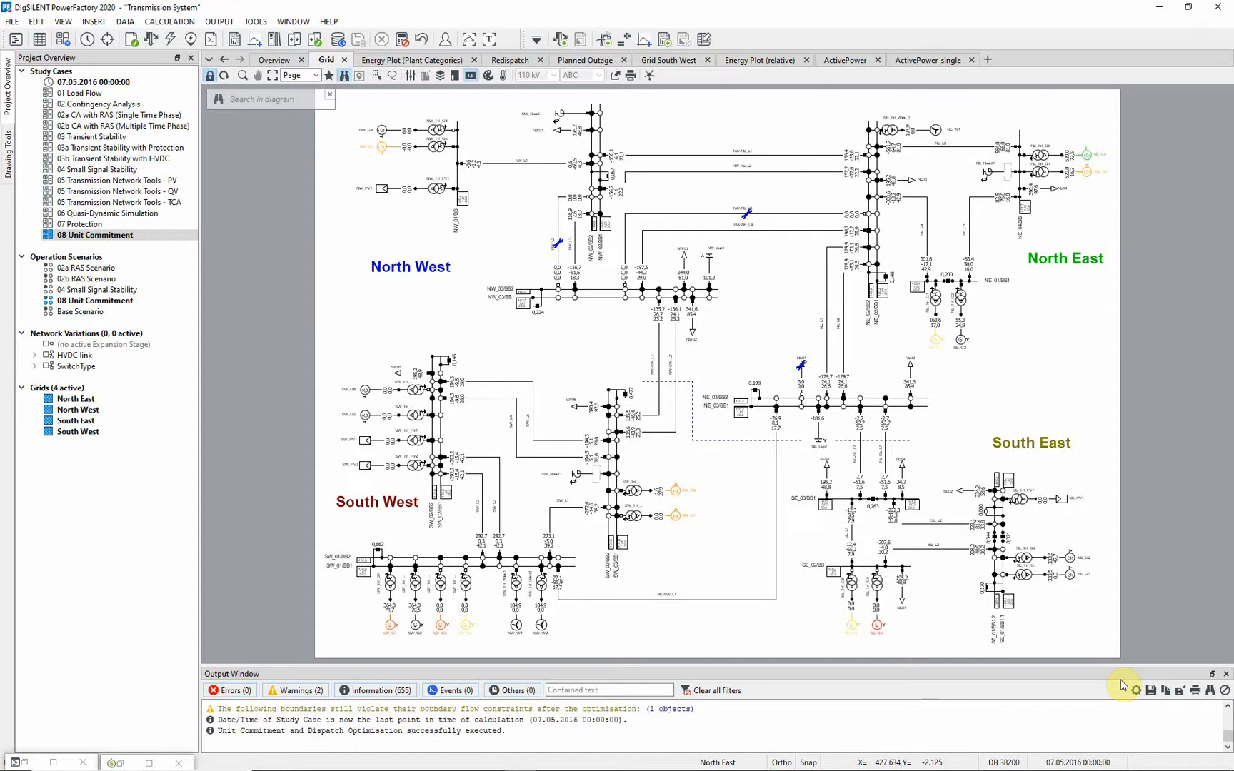
mouse_move(1088, 660)
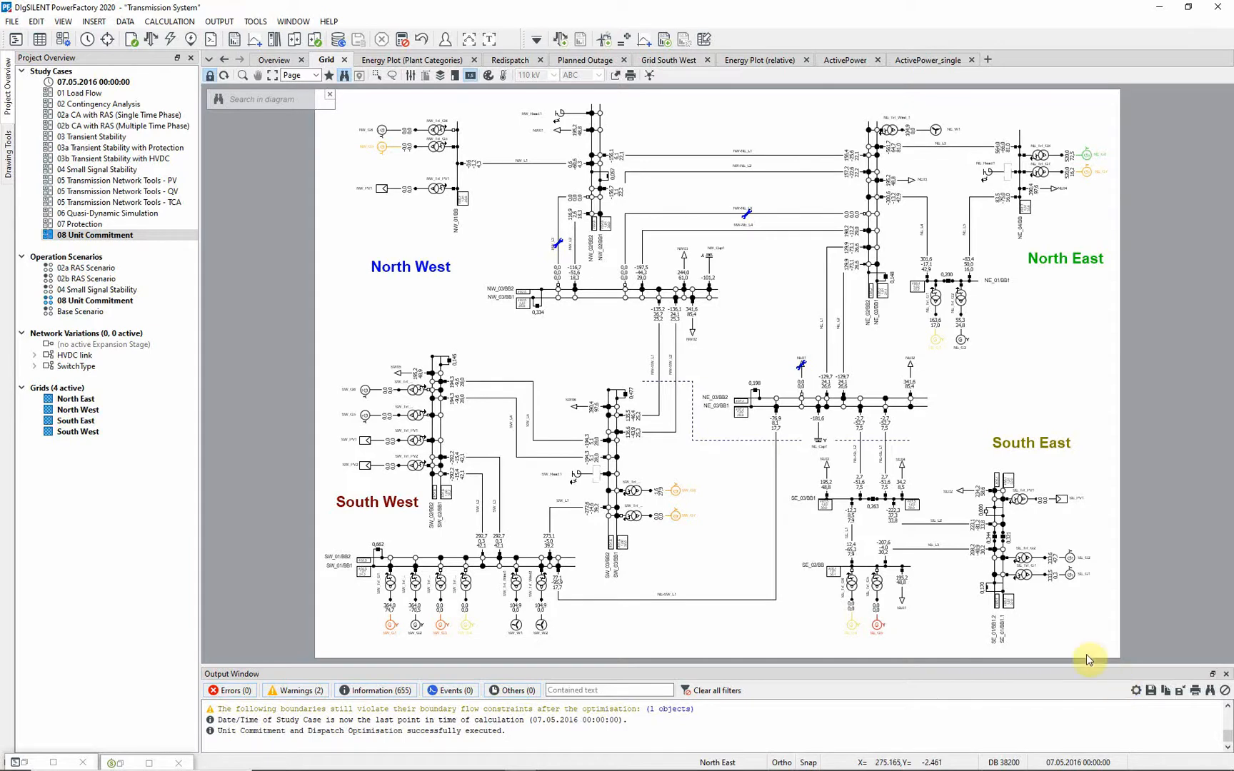
click(845, 60)
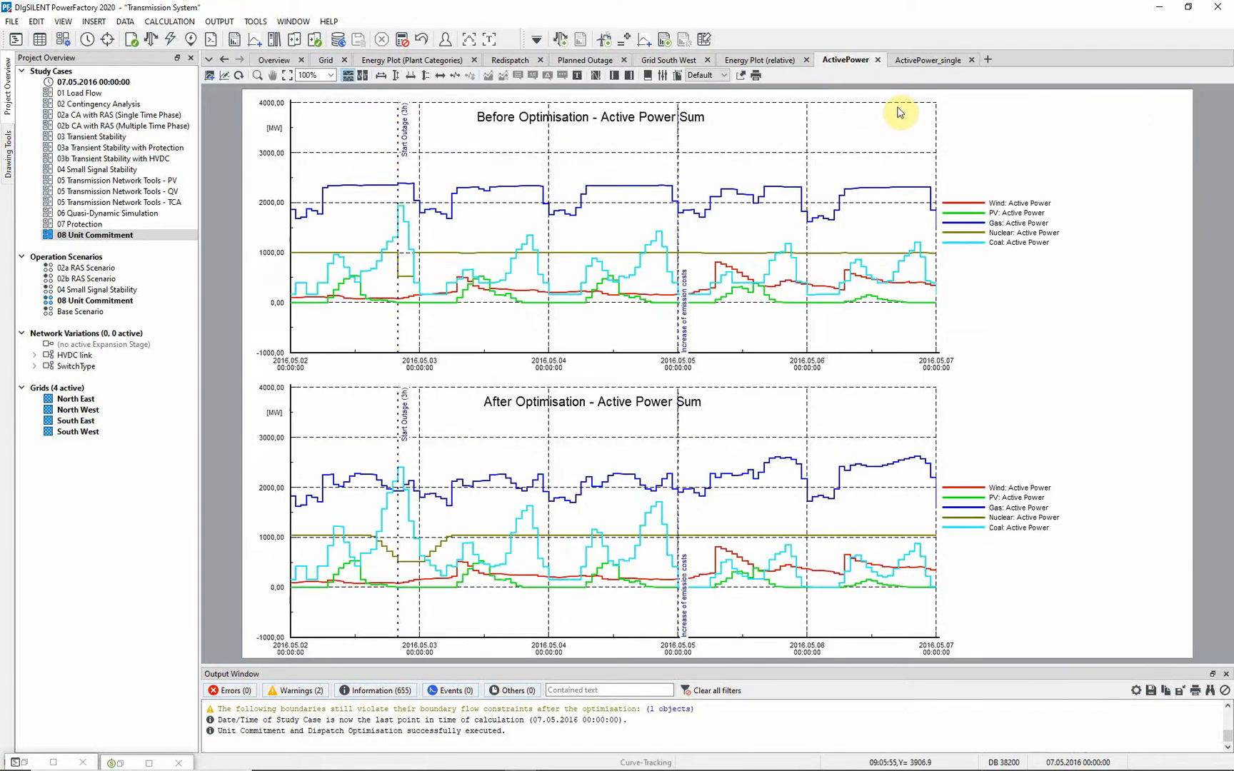
mouse_move(963, 103)
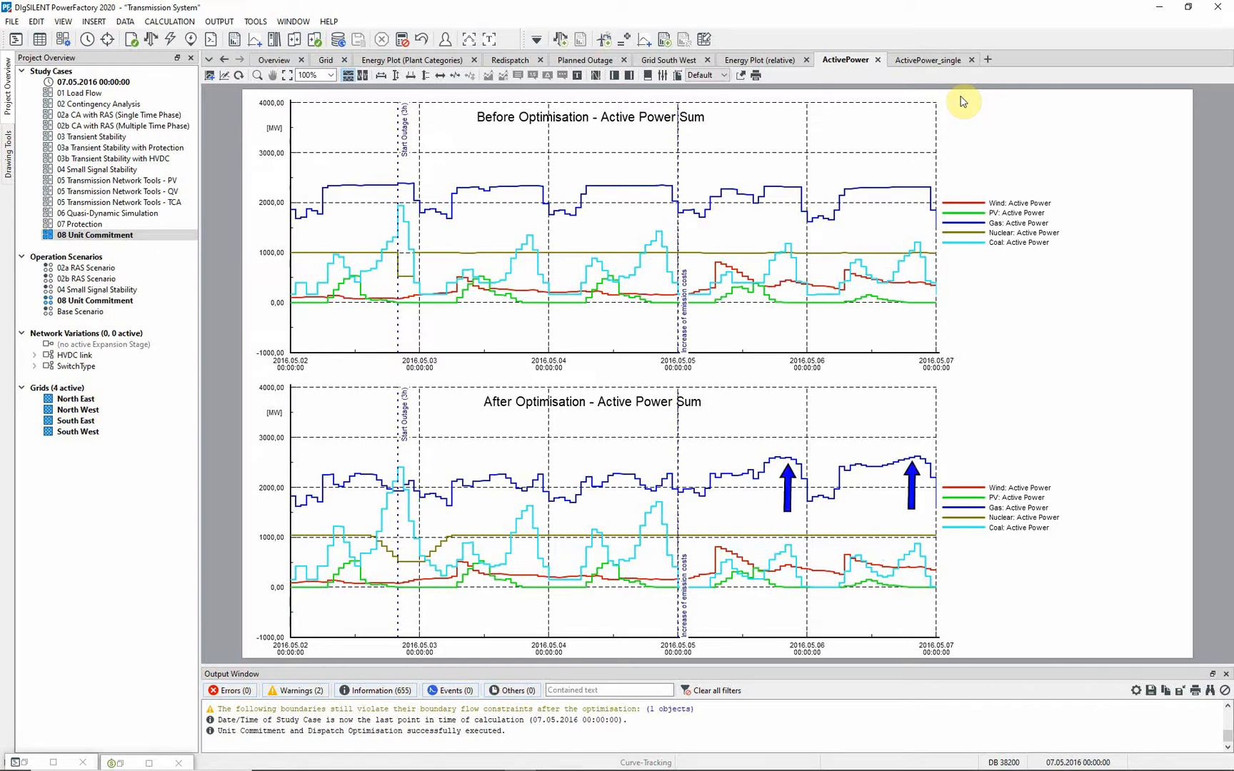
mouse_move(845, 94)
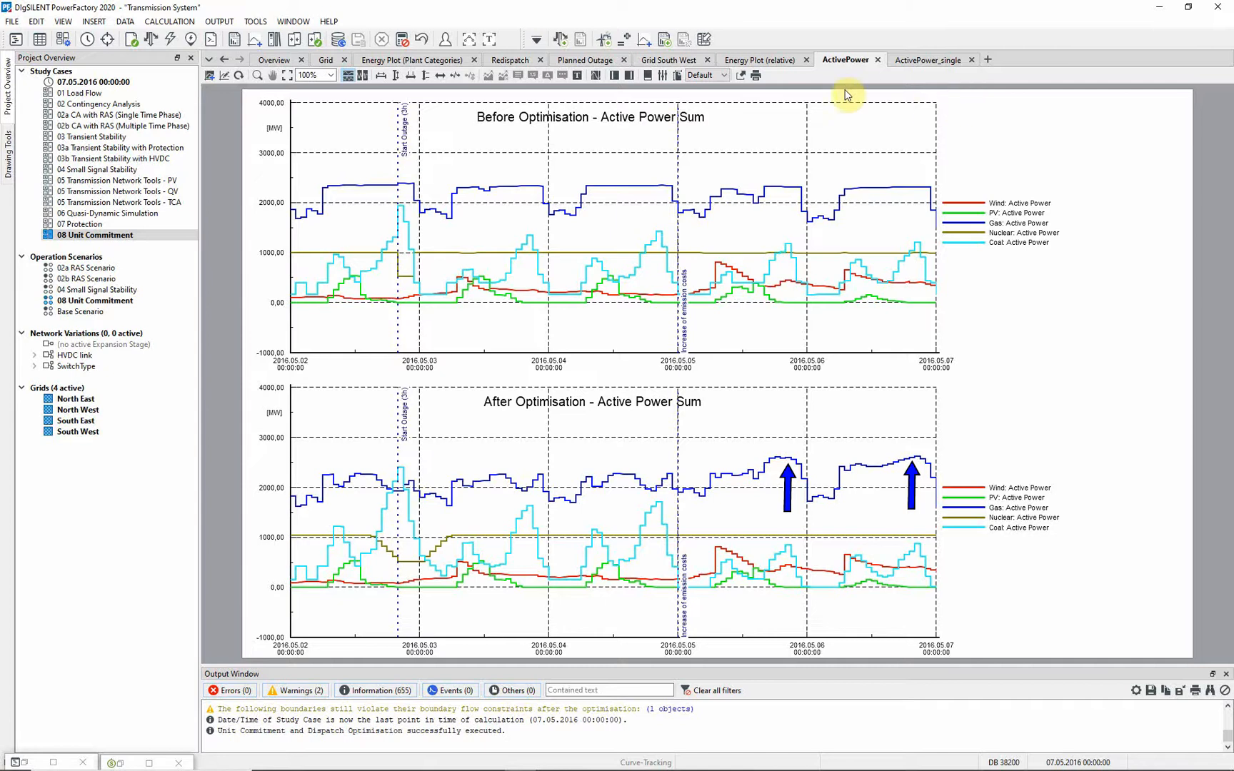
Show the redispatched energy plot after optimisation.
click(511, 60)
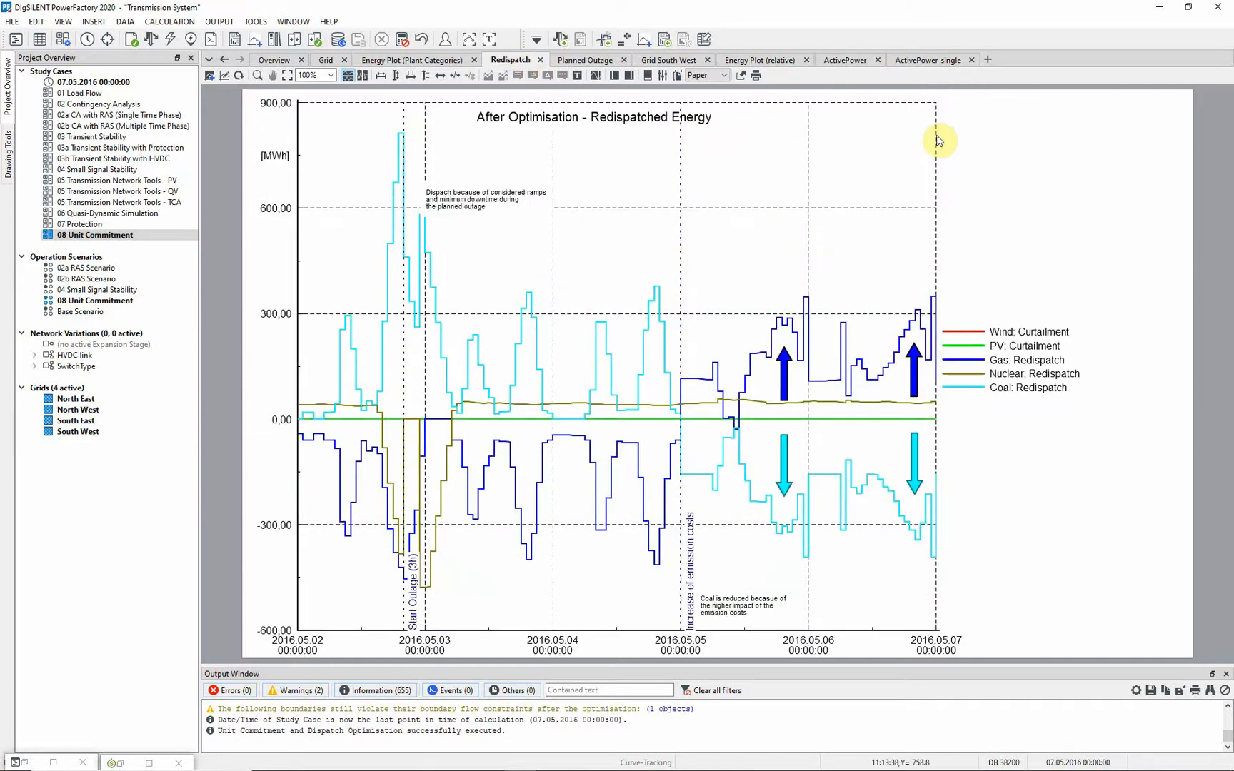
mouse_move(961, 130)
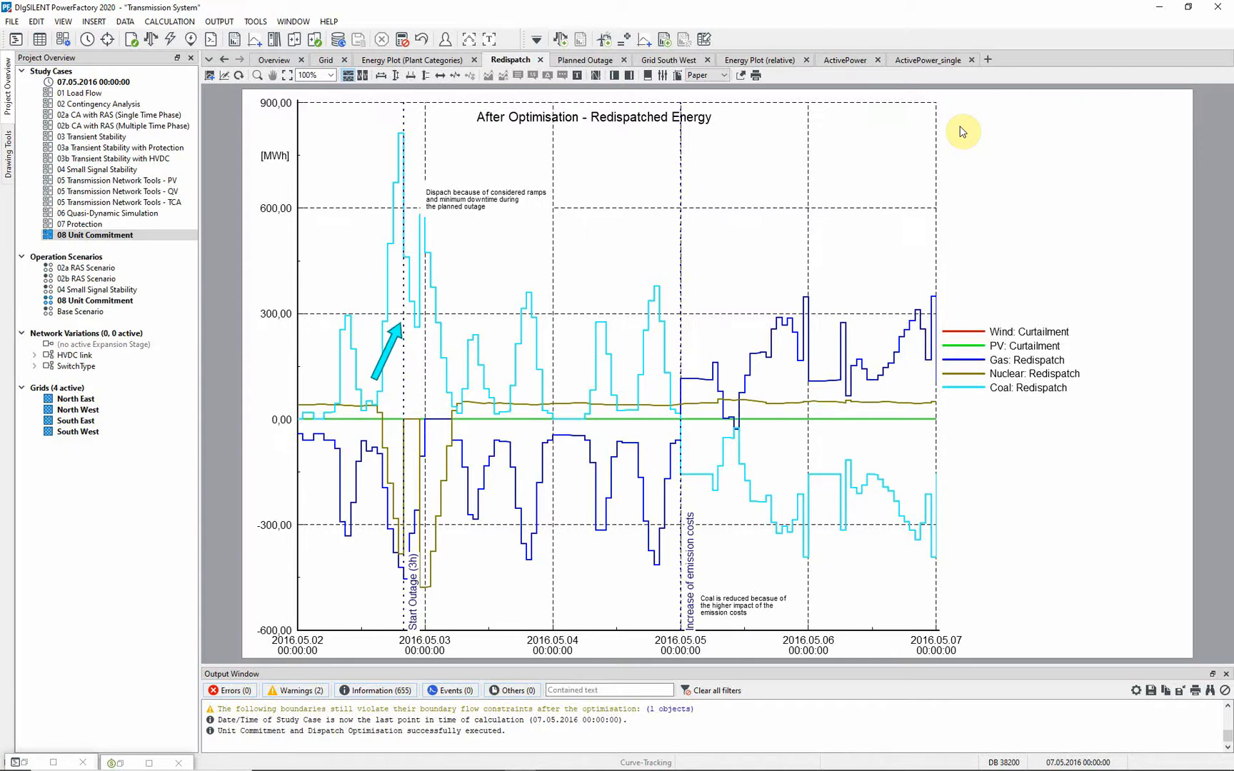
mouse_move(707, 147)
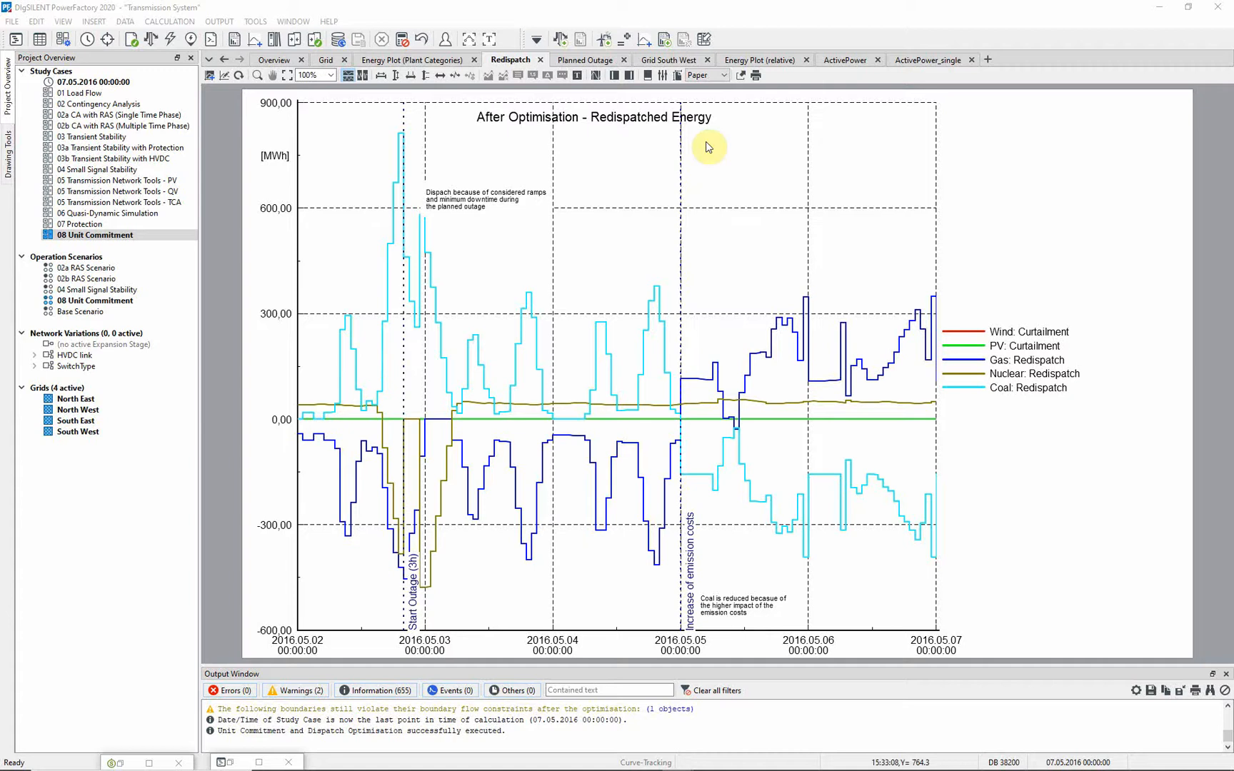
Show the planned outage generator plots.
click(584, 60)
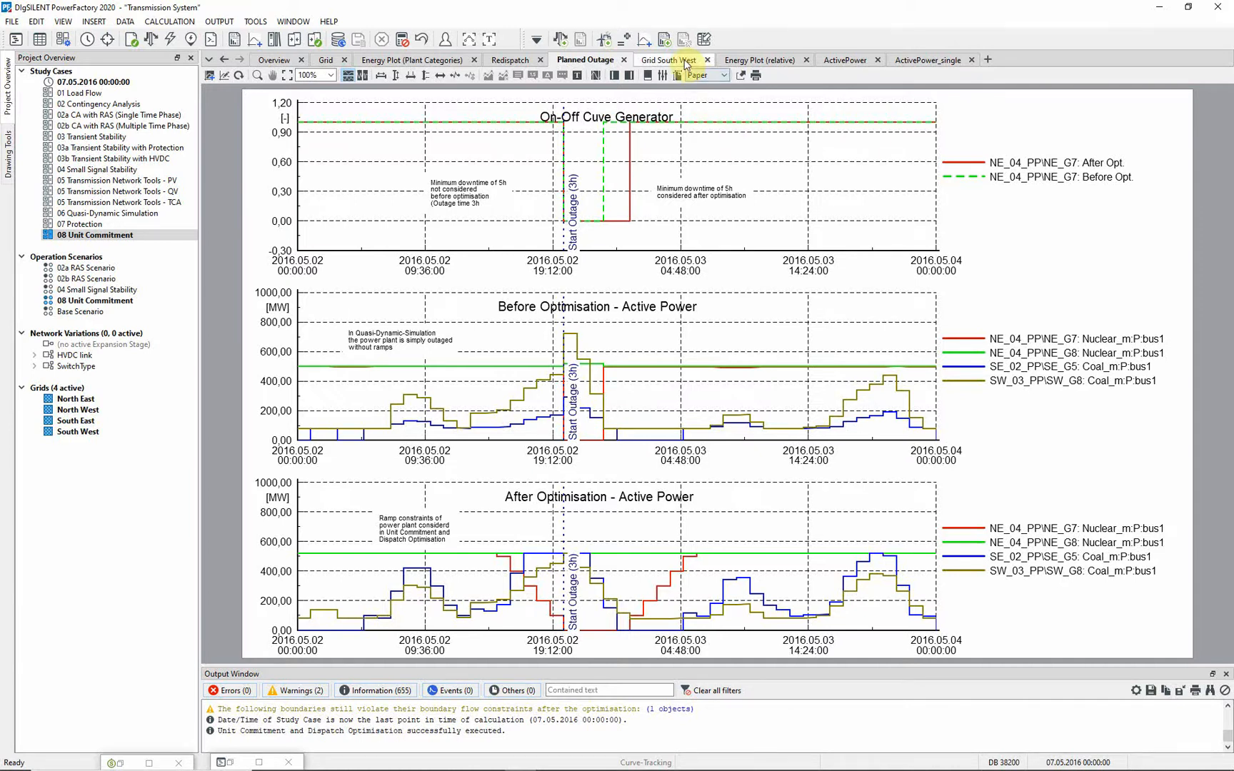
Show the Grid South West active power interchange plot.
click(667, 60)
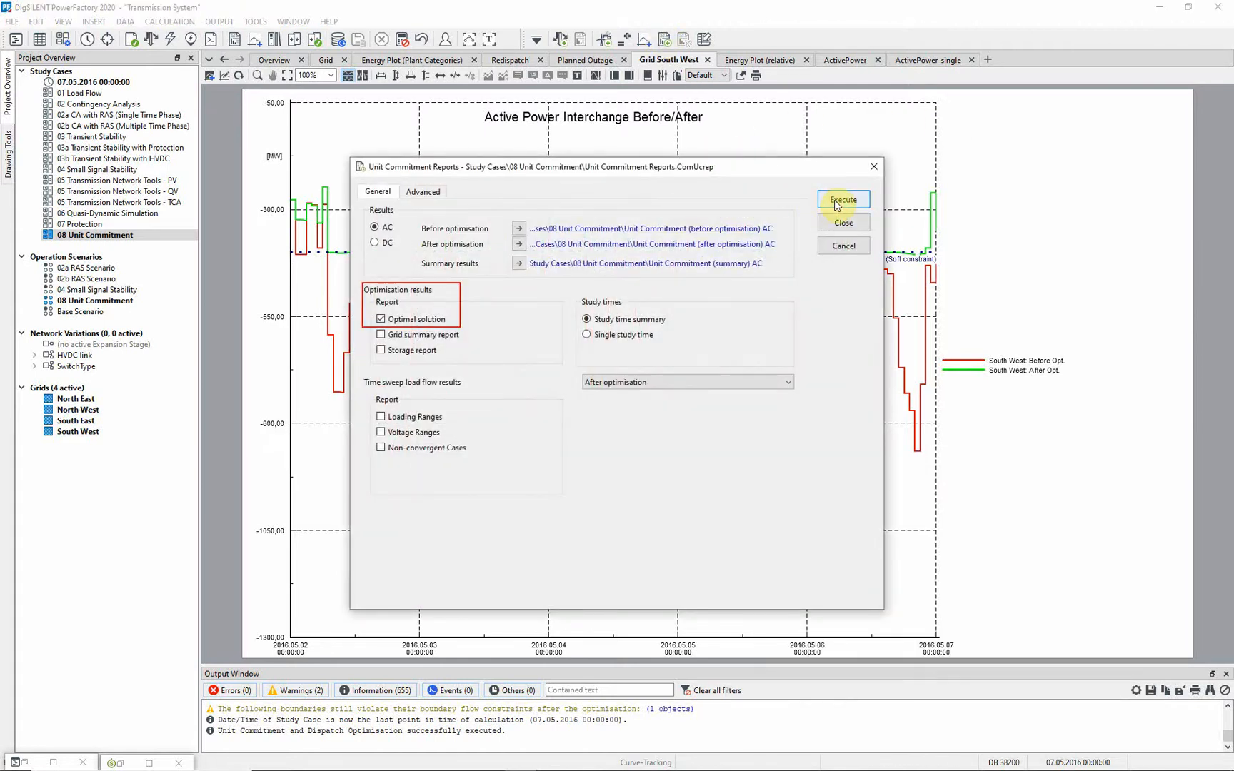
Generate the optimal solution report of redispatch costs per thermal unit, then close it.
click(841, 198)
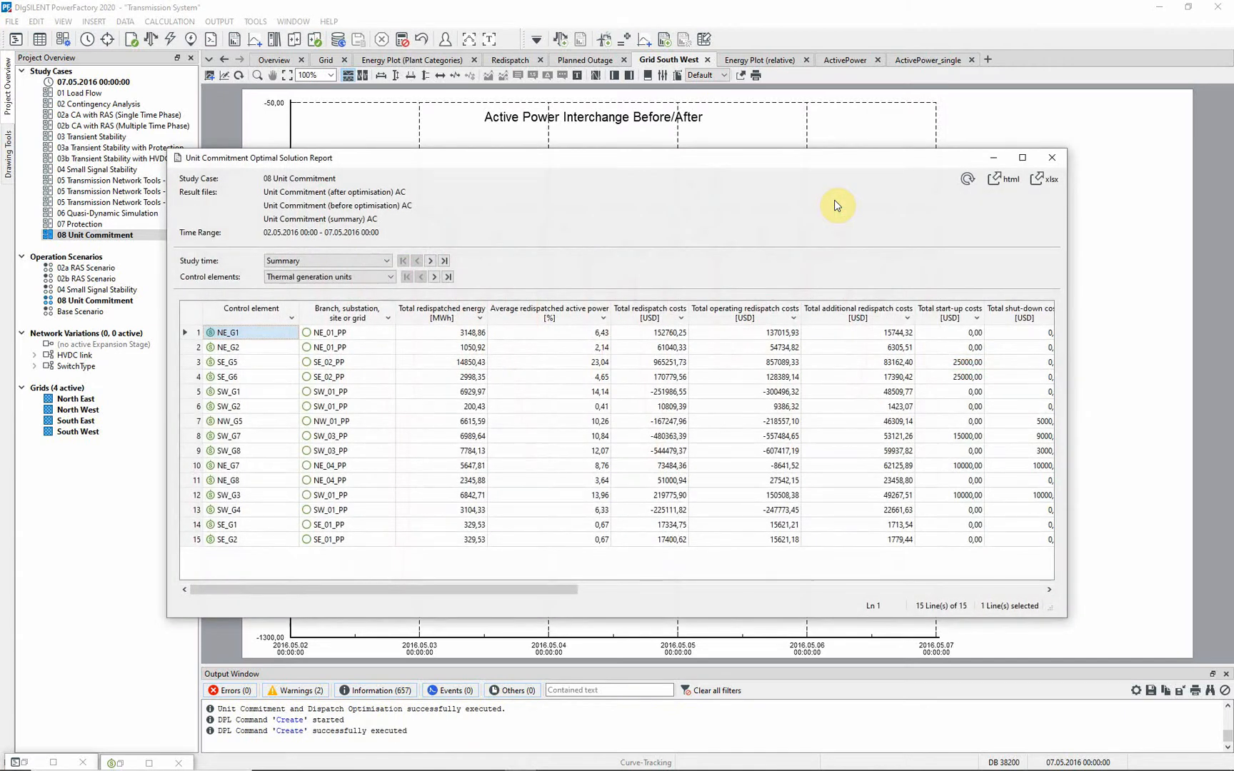
mouse_move(860, 206)
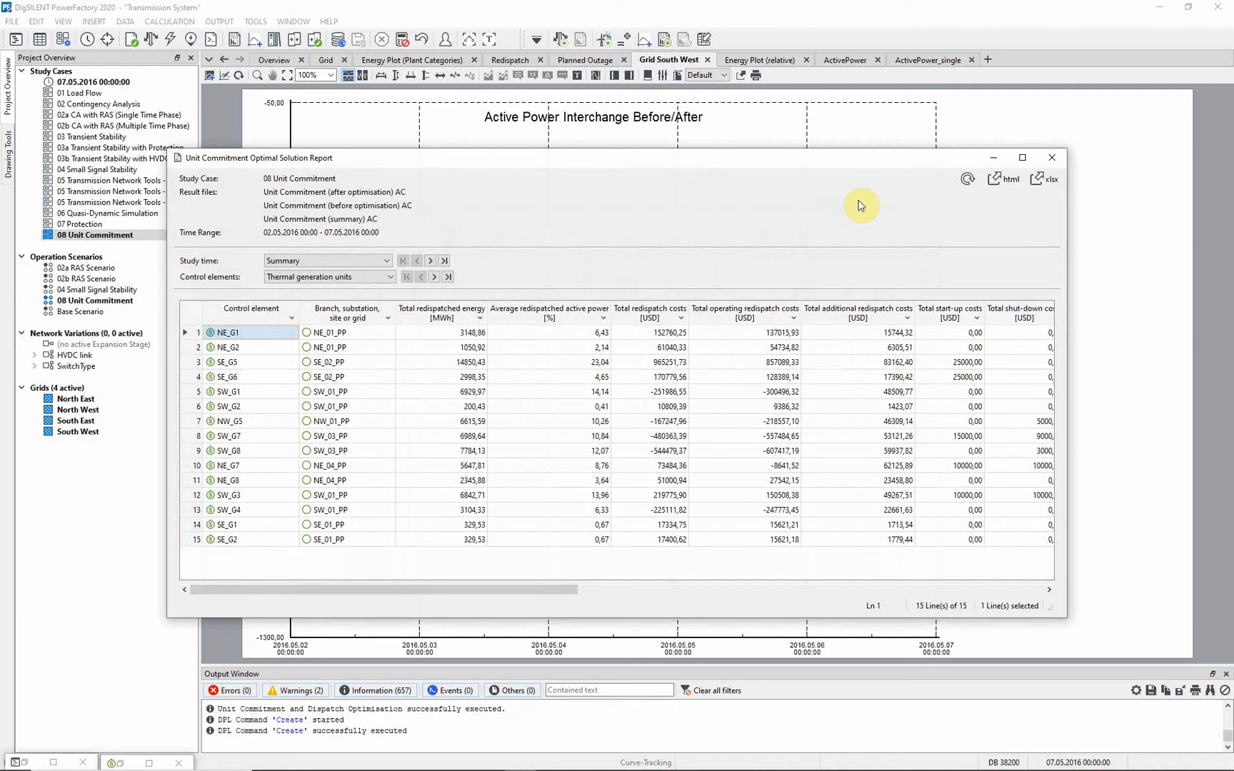
click(1050, 157)
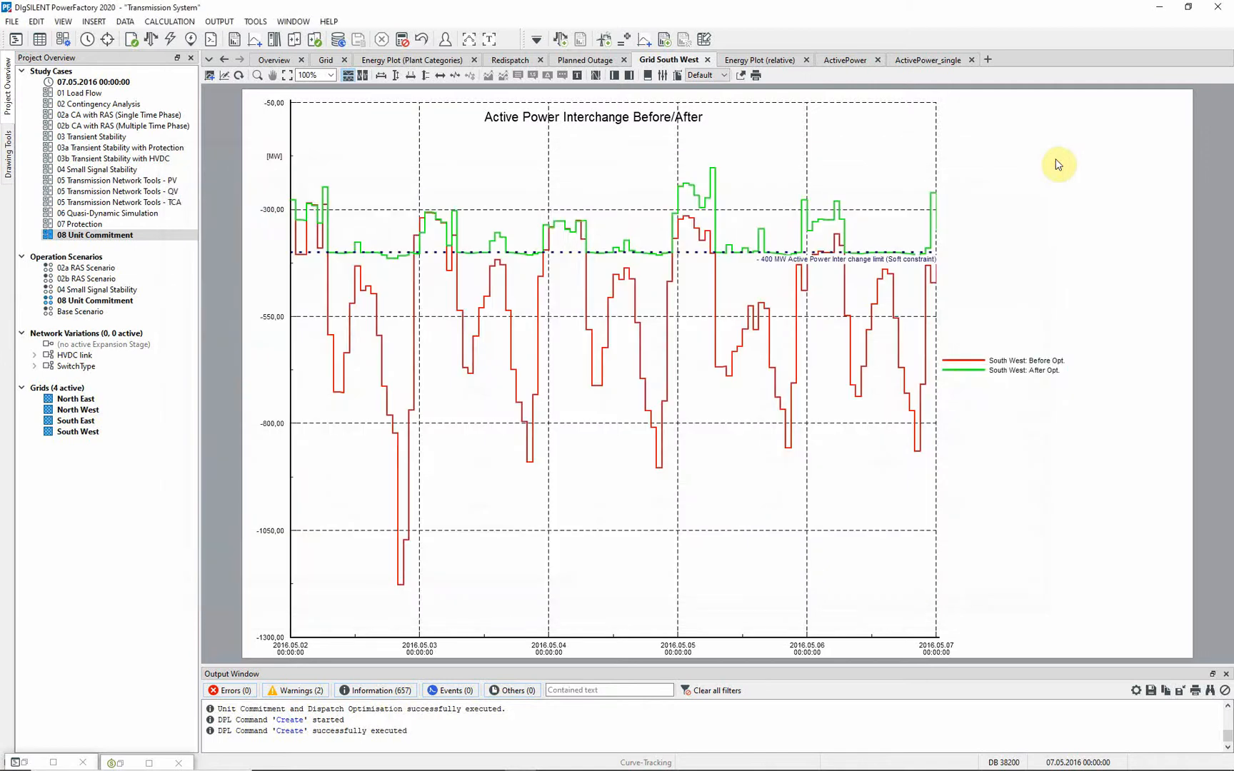
mouse_move(436, 124)
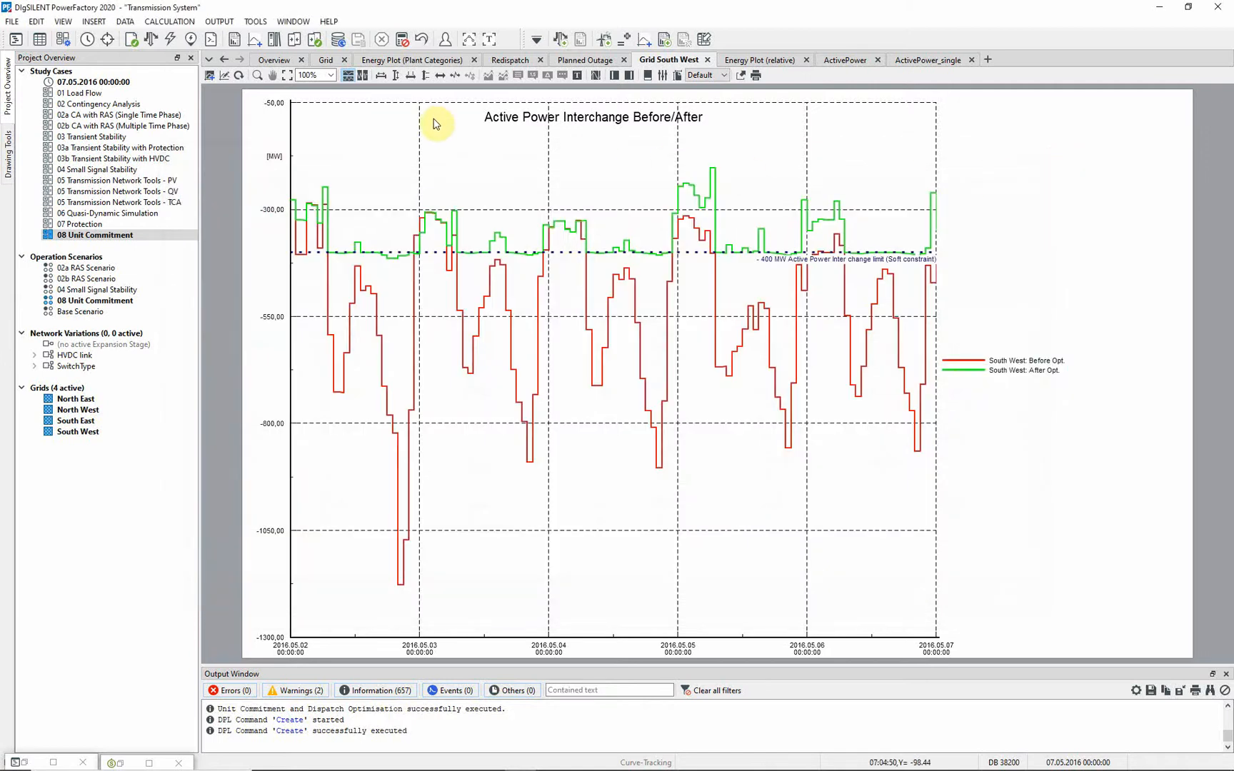
Draw the redispatch heatmap on the grid diagram and select the date for loading single-point results.
click(326, 60)
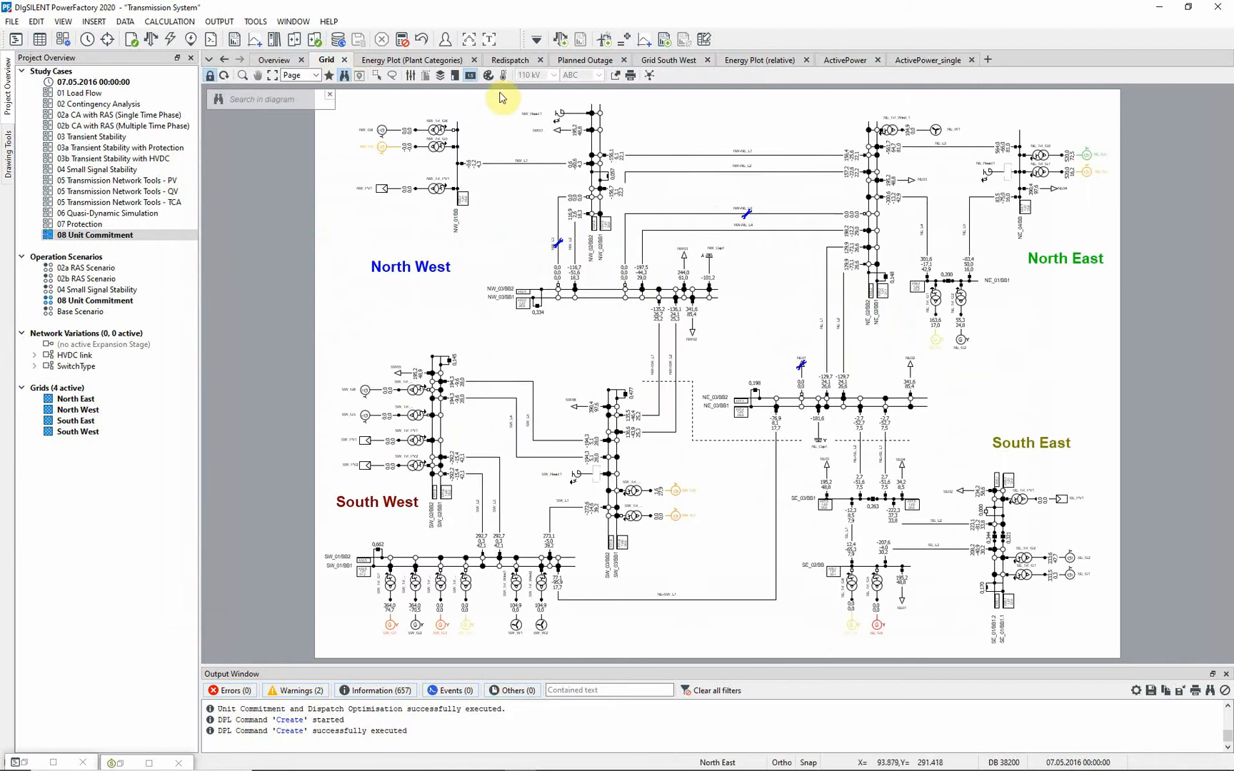
click(488, 74)
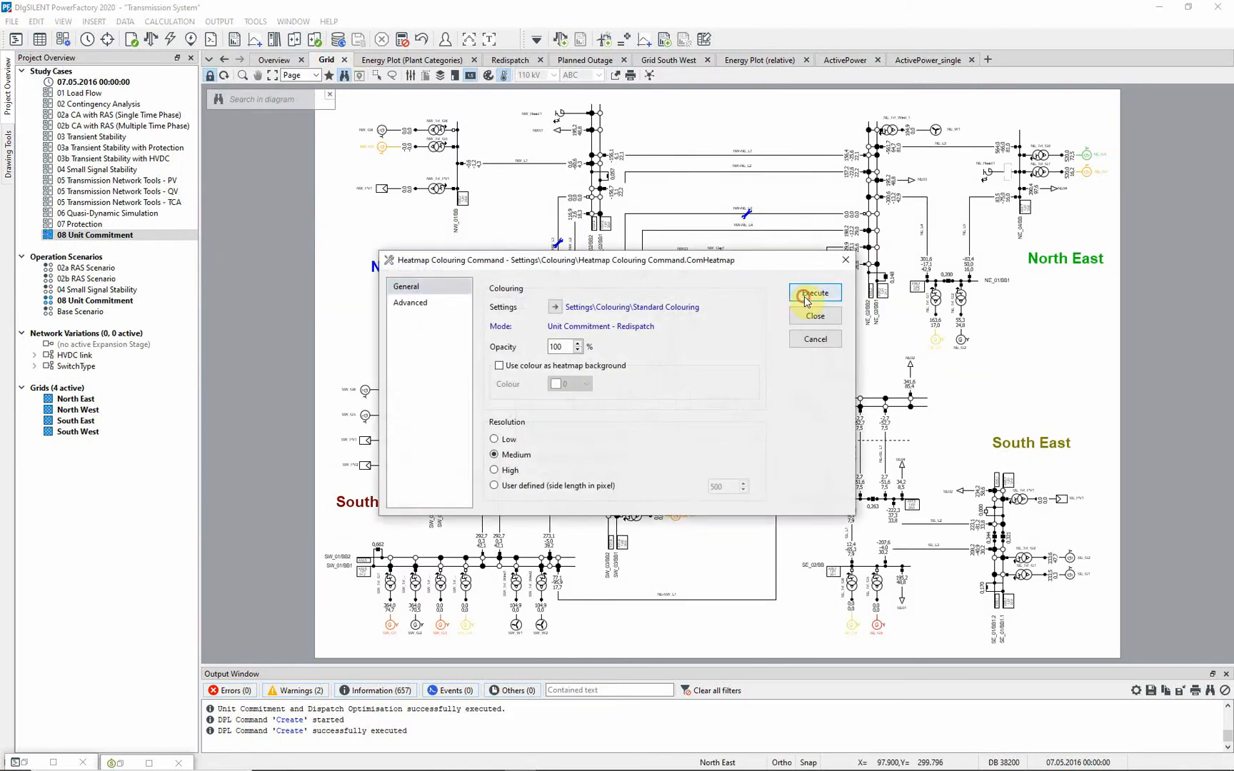
click(814, 293)
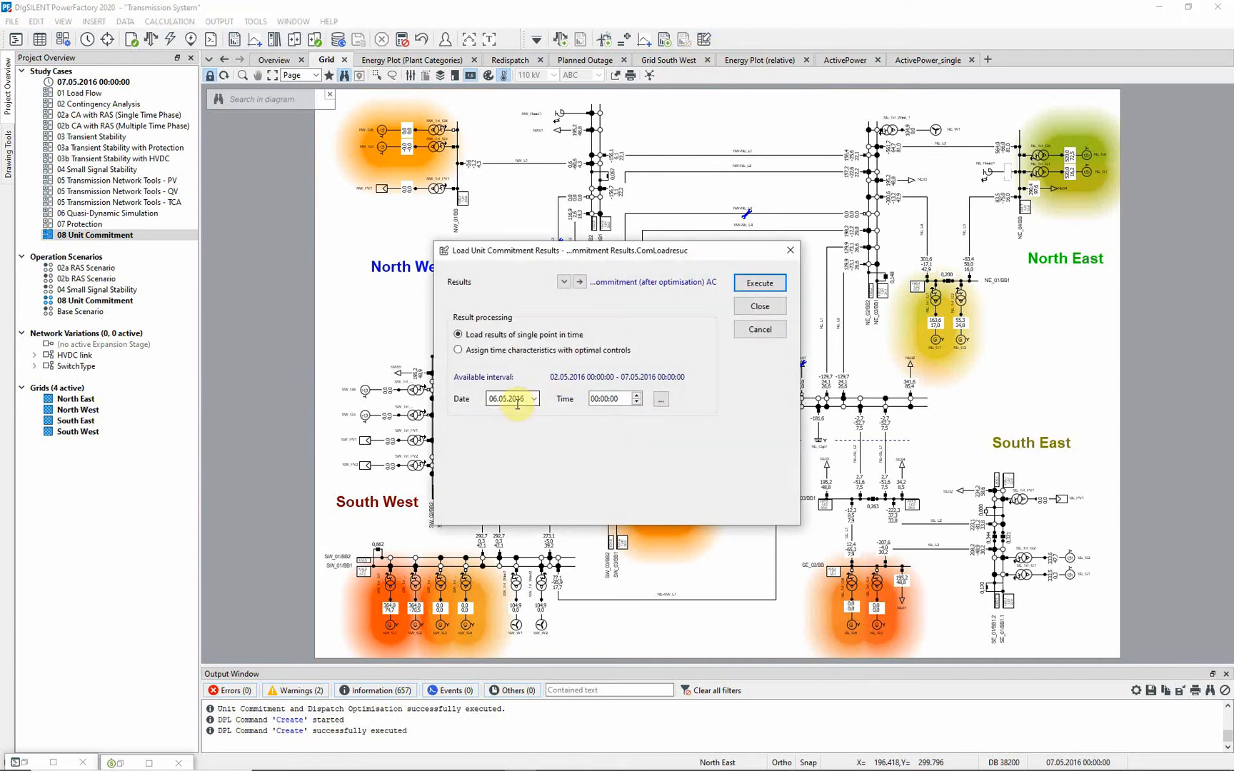
triple_click(510, 399)
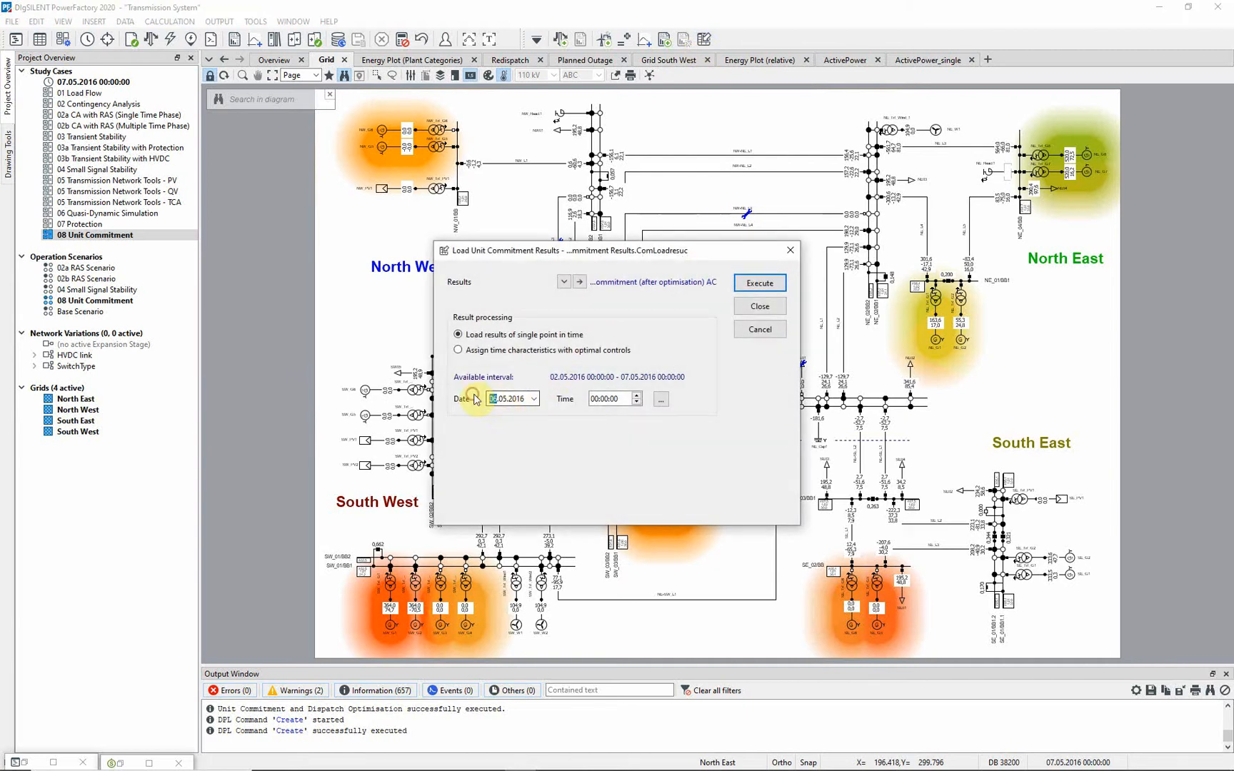